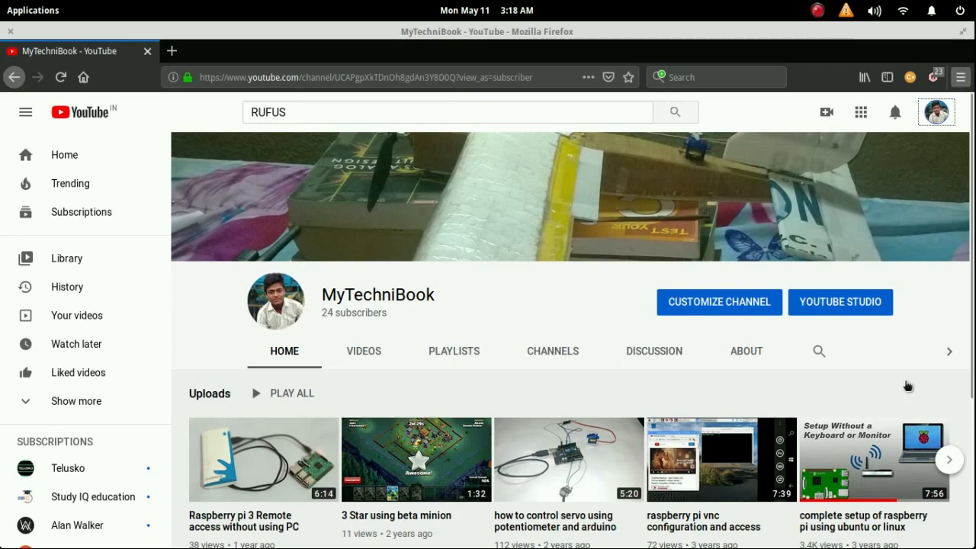
Step: Bring the LibreOffice Writer notes on CentOS for Raspberry Pi to the front
left_click(953, 533)
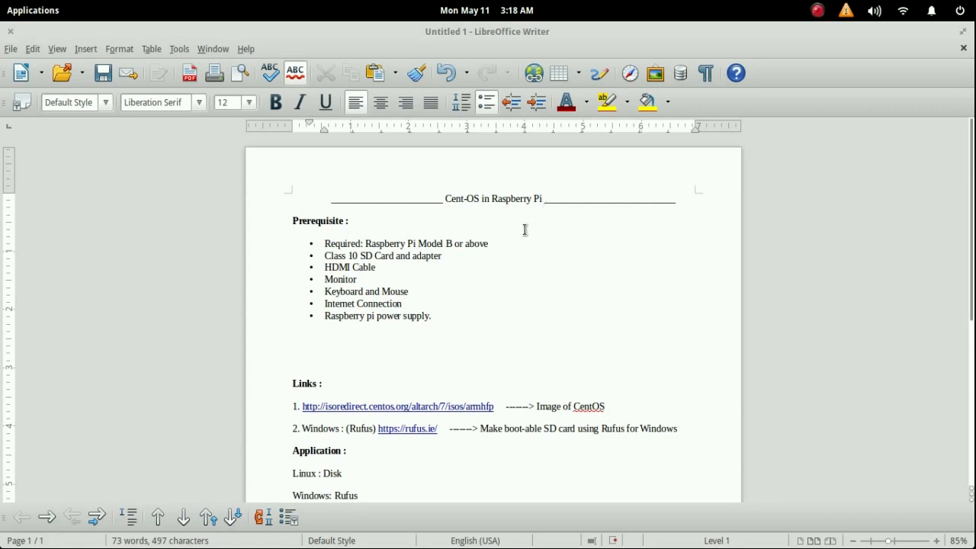
mouse_move(522, 254)
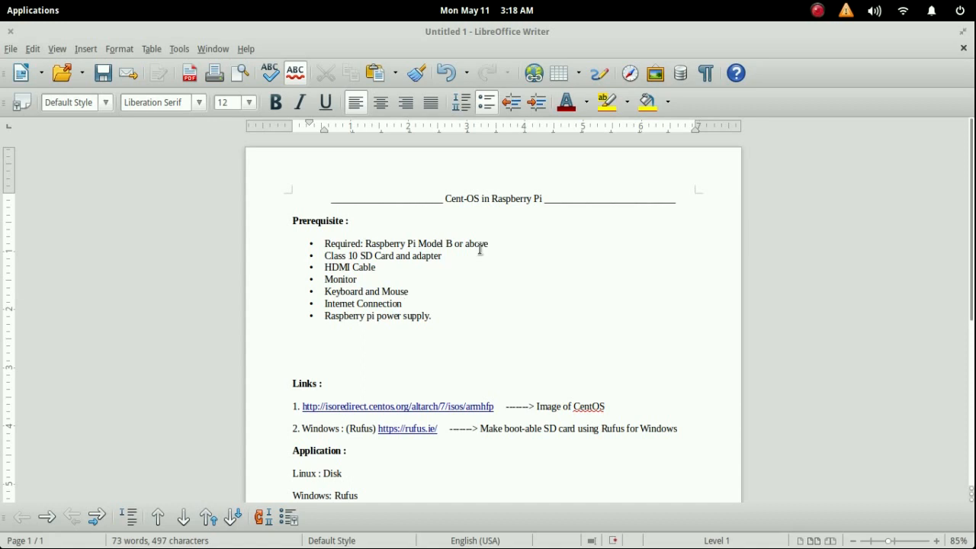
left_click(405, 303)
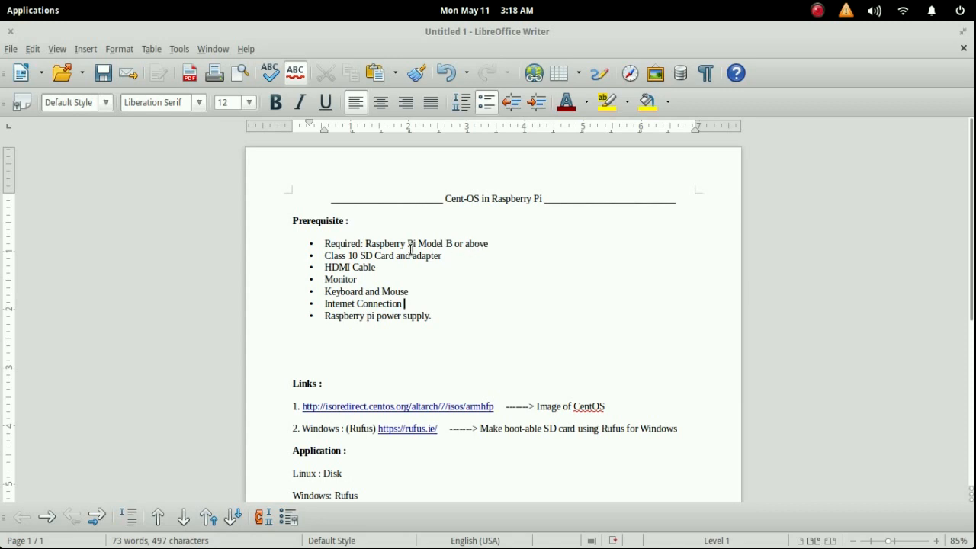
Step: Insert '16GB' after 'Class 10' in the SD card bullet, then click around the list
left_click(363, 256)
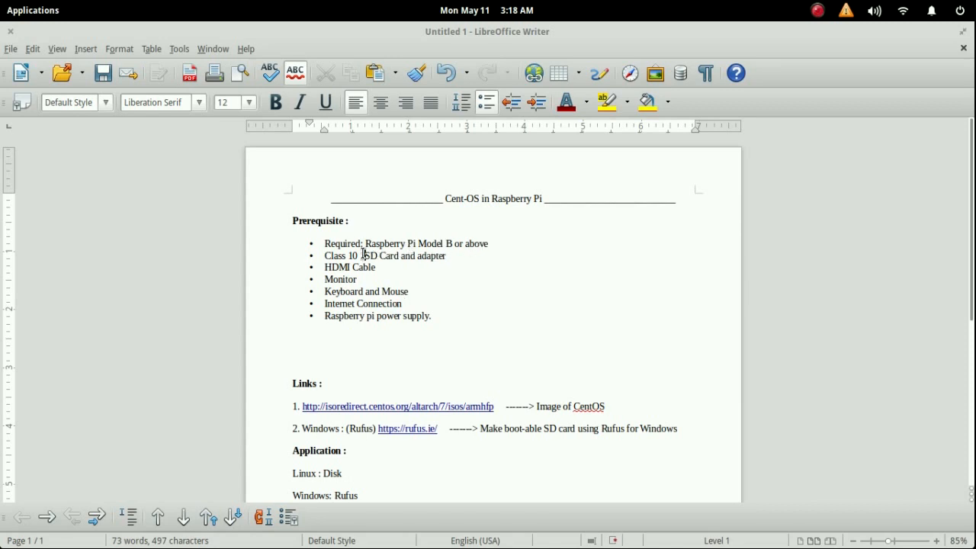
type("16GB")
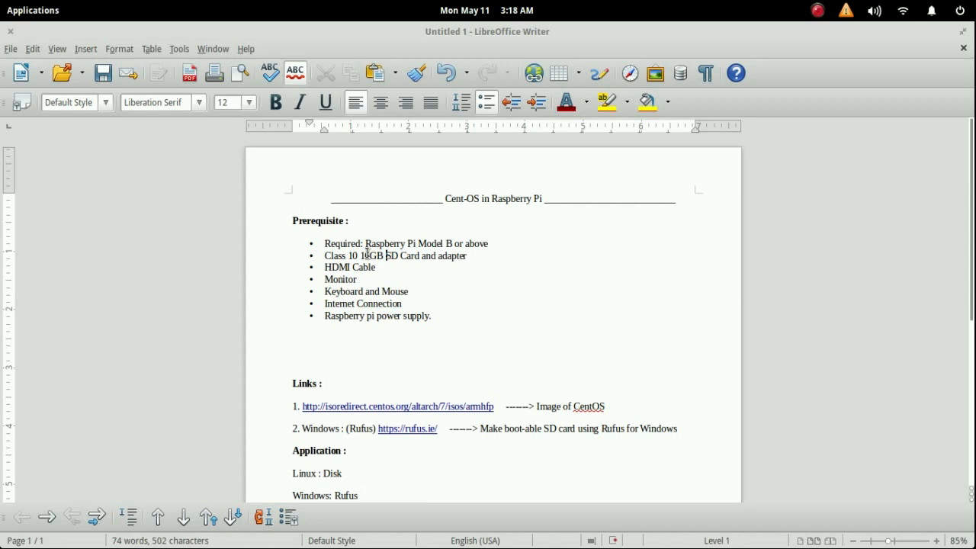
mouse_move(383, 267)
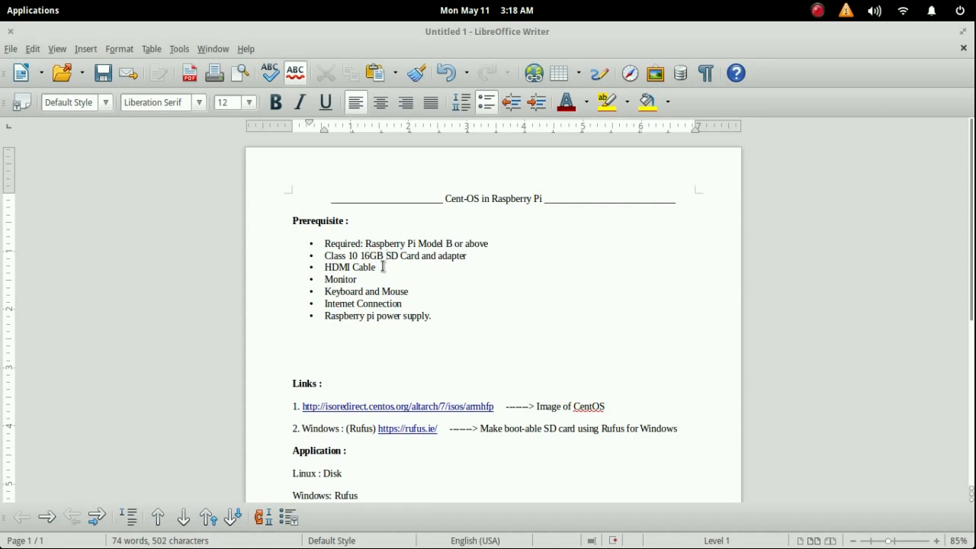
left_click(375, 267)
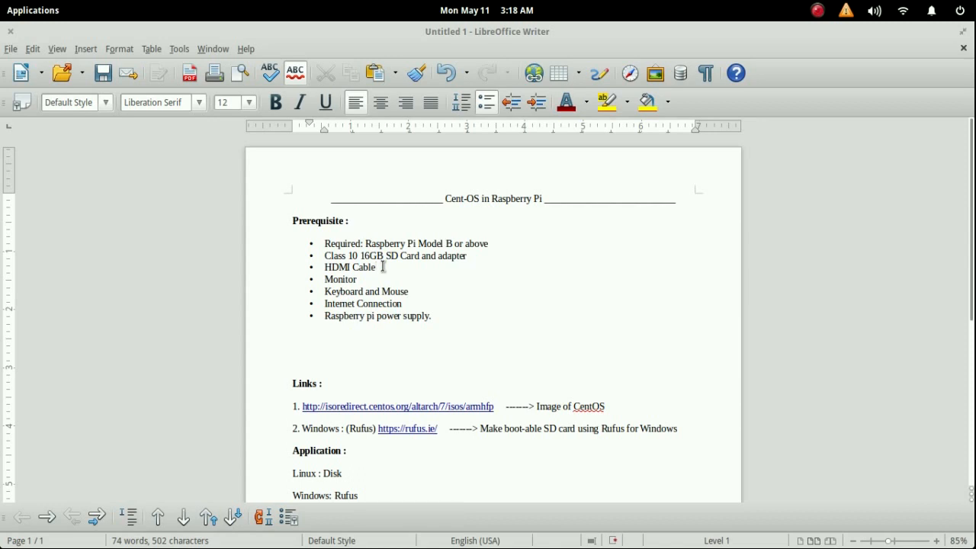
left_click(374, 267)
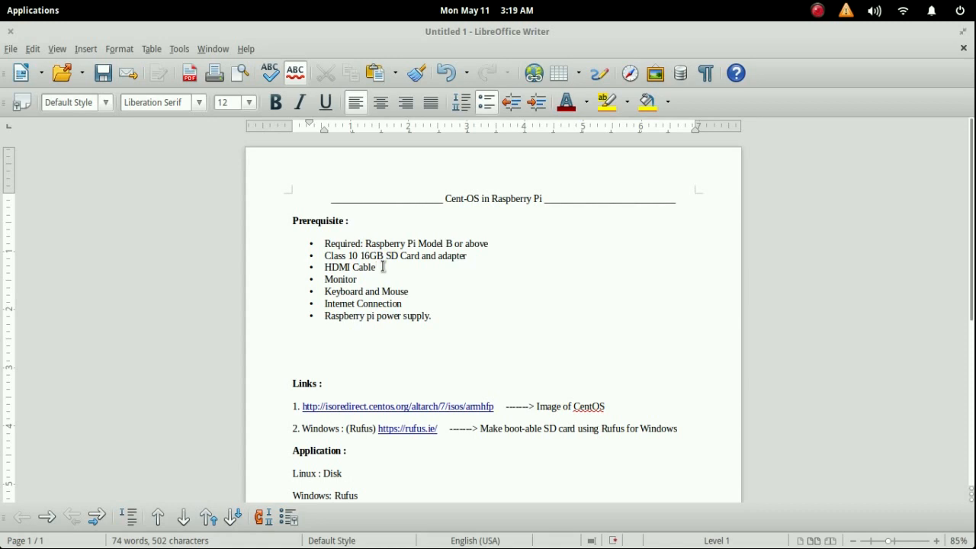
left_click(375, 267)
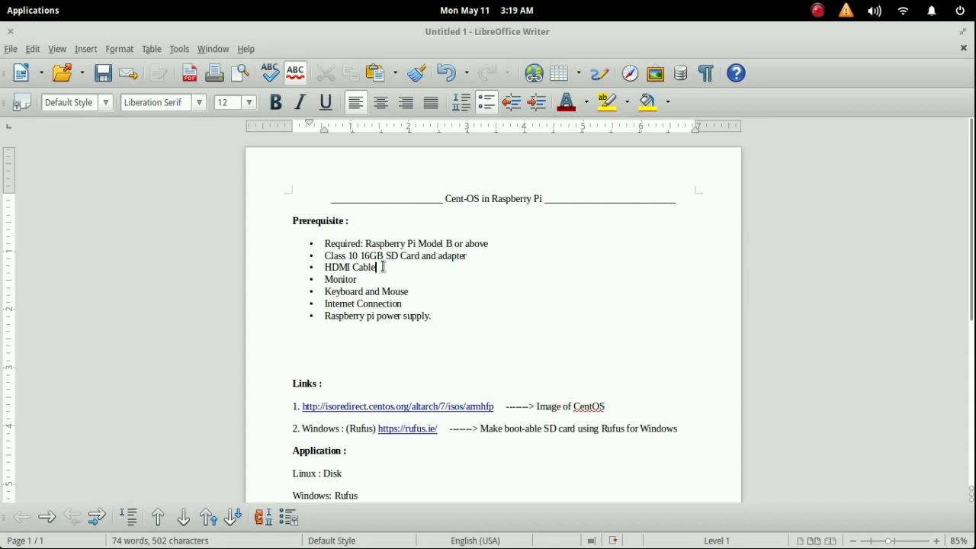
double_click(340, 279)
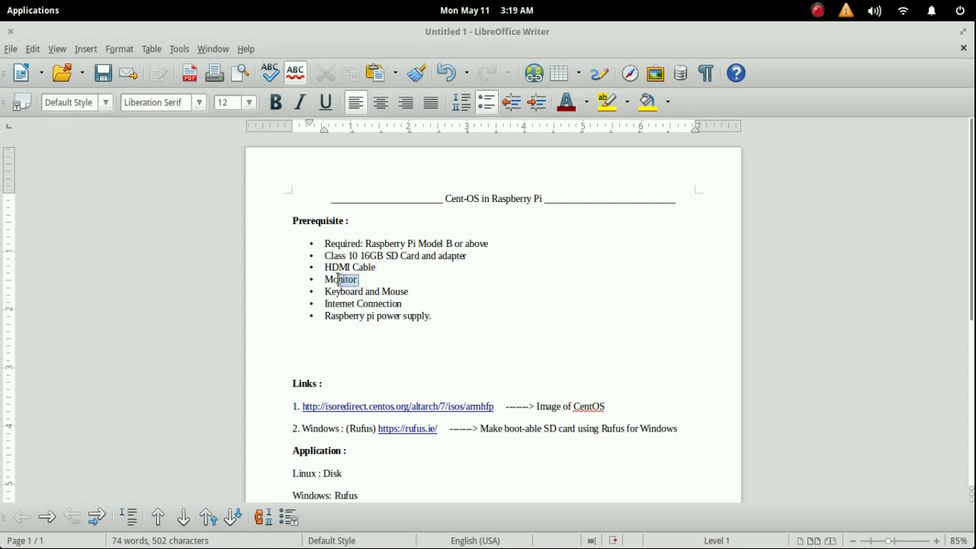
left_click(358, 279)
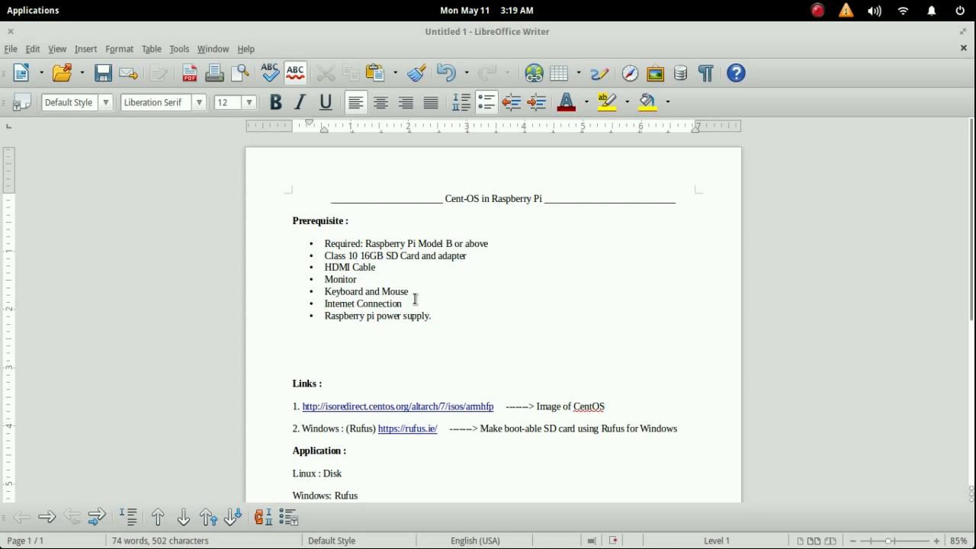
mouse_move(458, 317)
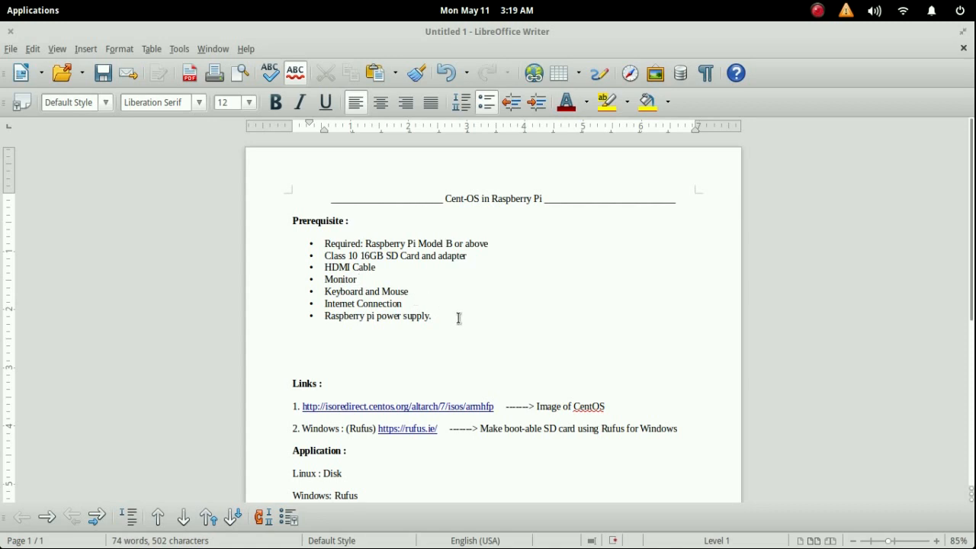
left_click(431, 315)
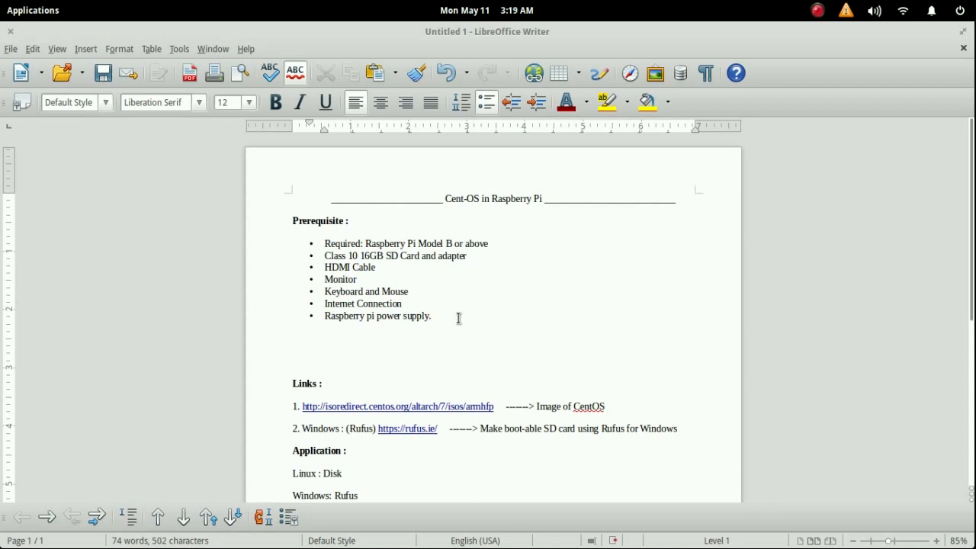
left_click(431, 316)
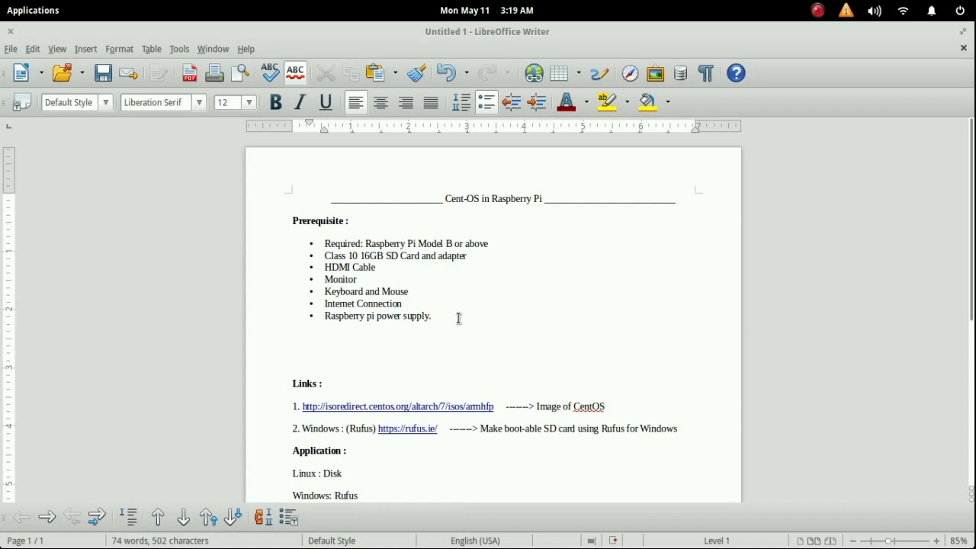
Step: Scroll to the Links section and enter 'Make boot-able SD card using Rufus for Windows'
scroll("down", 3)
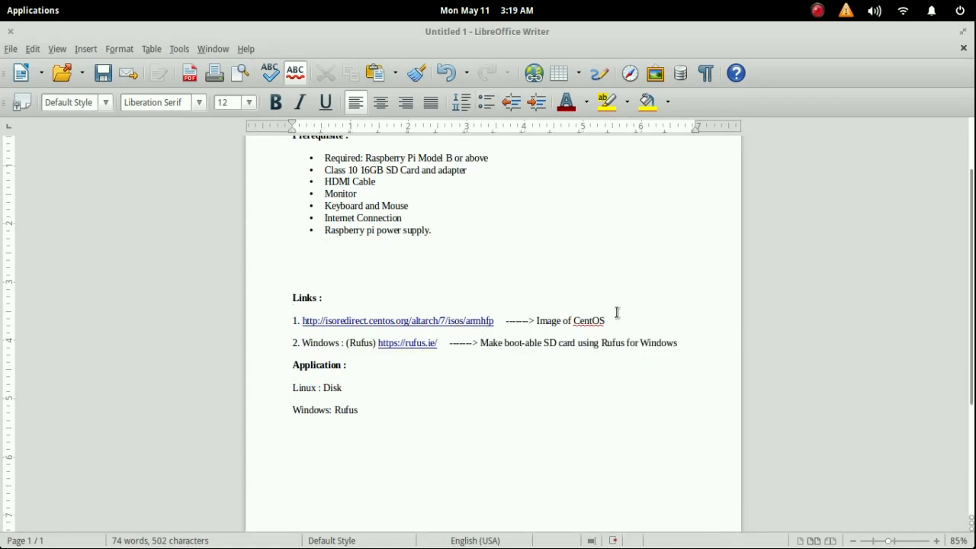
mouse_move(612, 321)
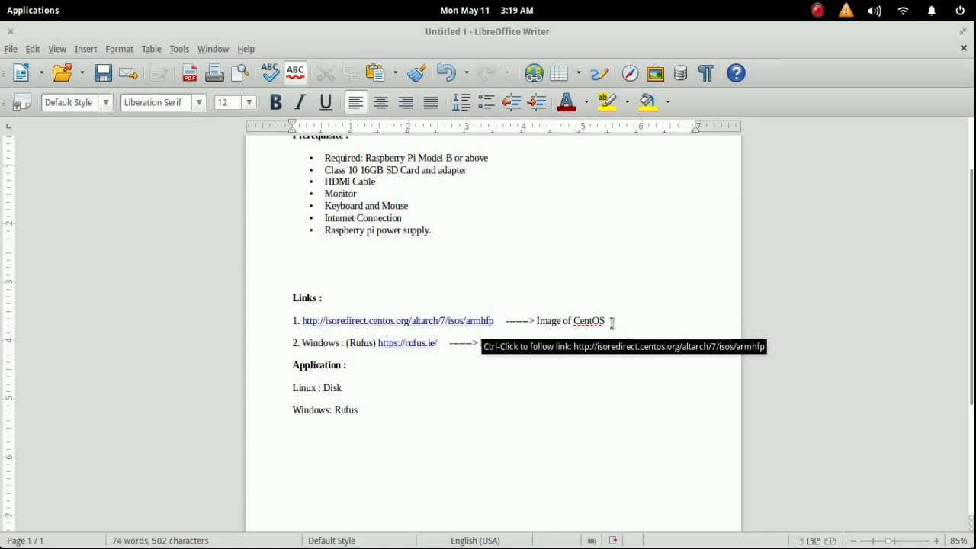
type("Make boot-able SD card using Rufus for Windows")
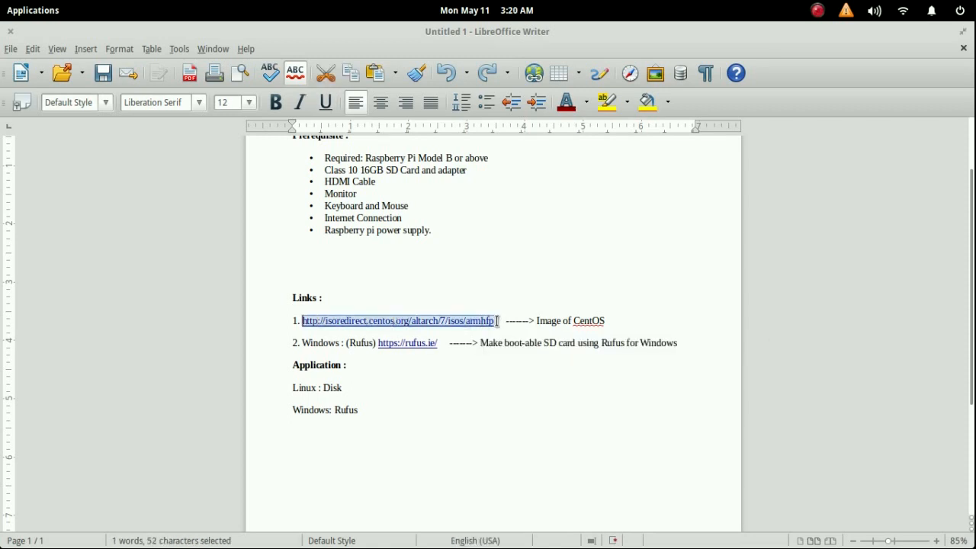
Step: Load isoredirect.centos.org/altarch/7/isos/armhfp in a new Firefox tab and scroll the mirrors list
left_click(311, 533)
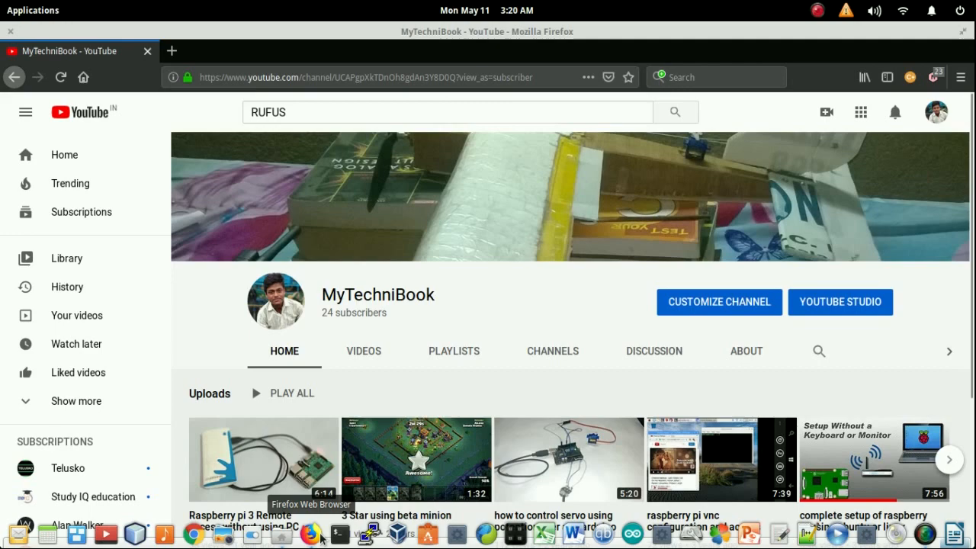
left_click(172, 51)
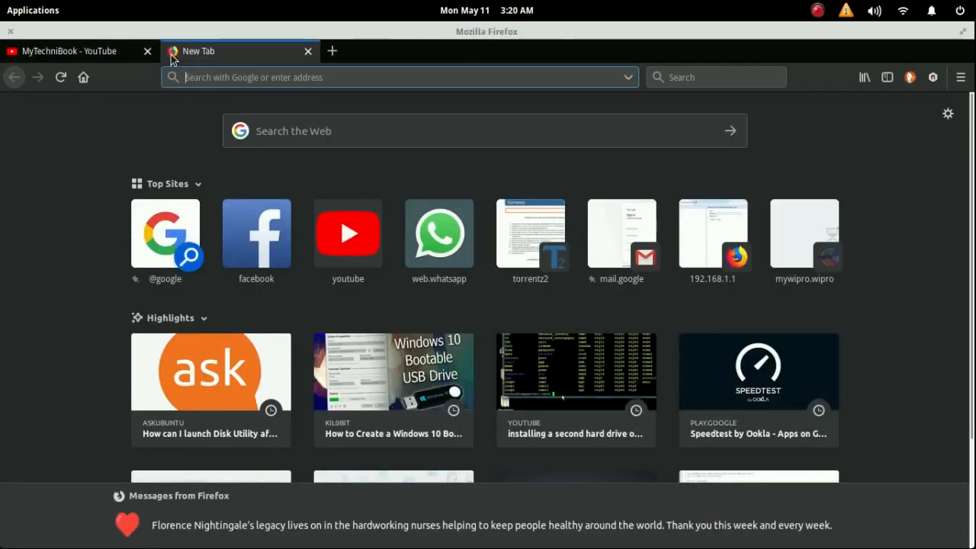
type("isoredirect.centos.org/altarch/7/isos/armhfp")
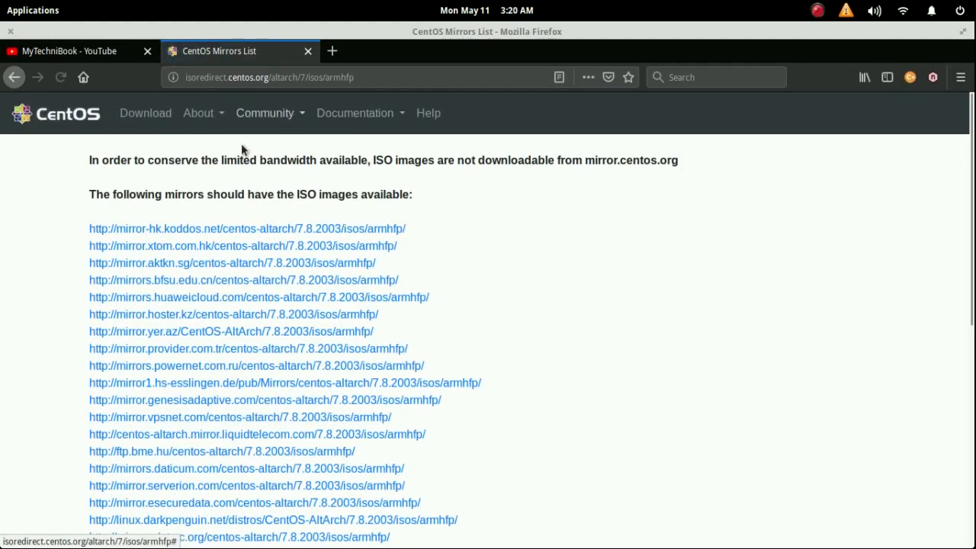
scroll("down", 3)
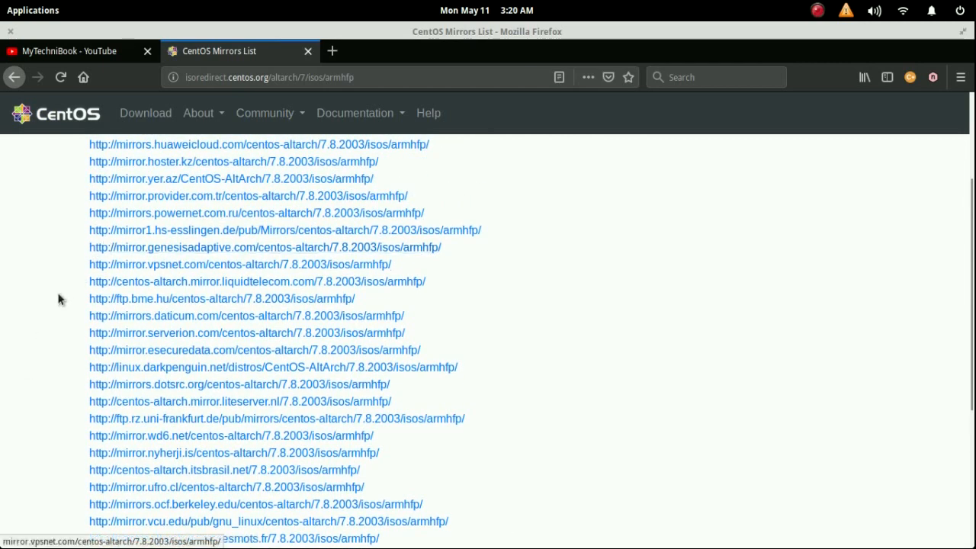
scroll("up", 3)
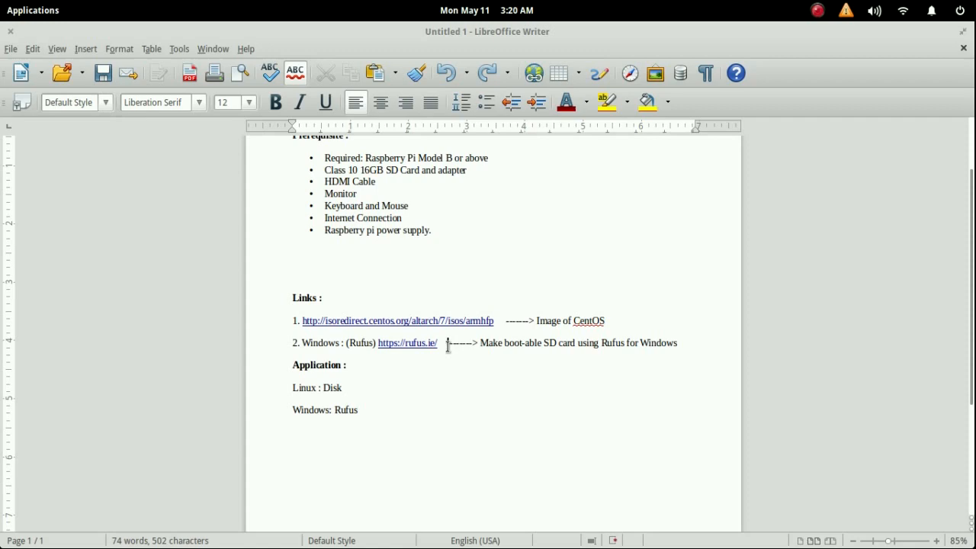
mouse_move(407, 342)
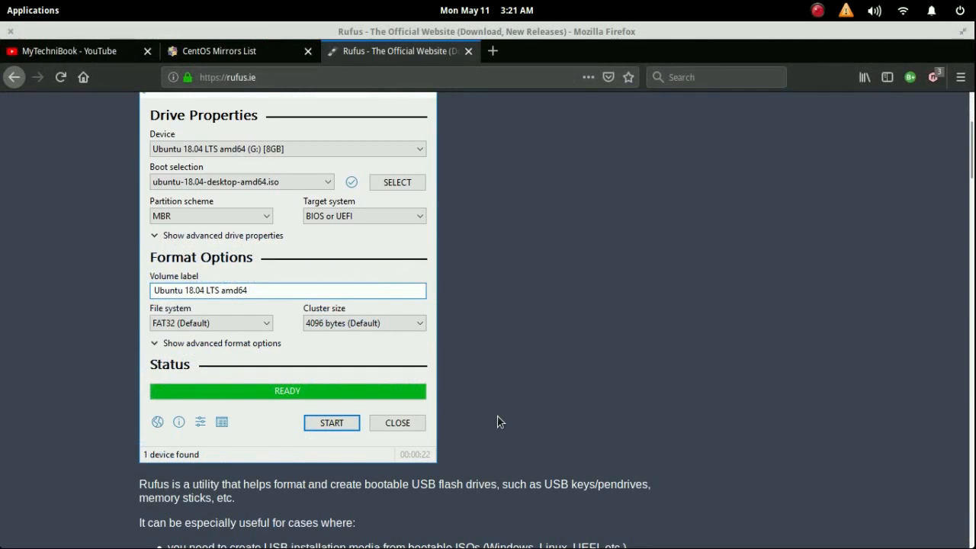
Step: Scroll down the Rufus website to its Download section with Rufus 3.10
scroll("down", 3)
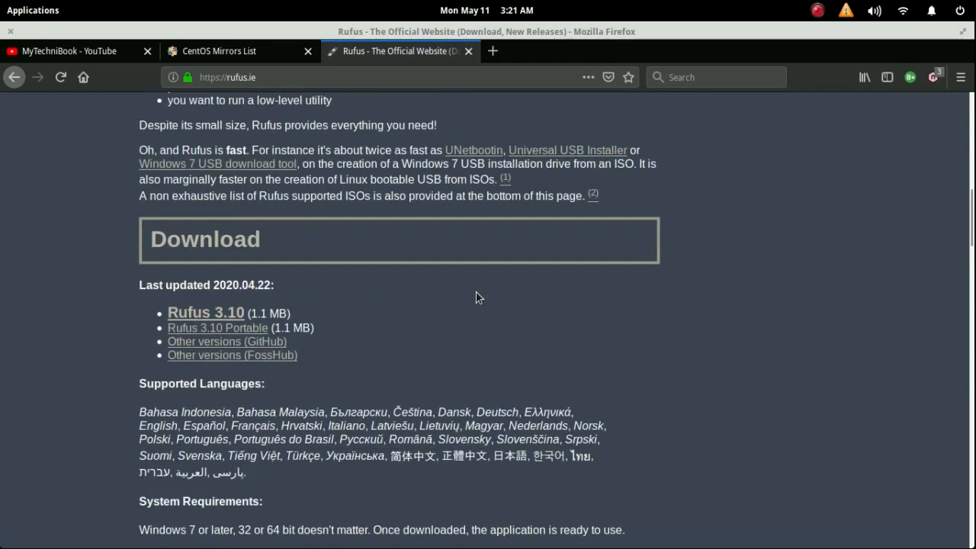
scroll("down", 3)
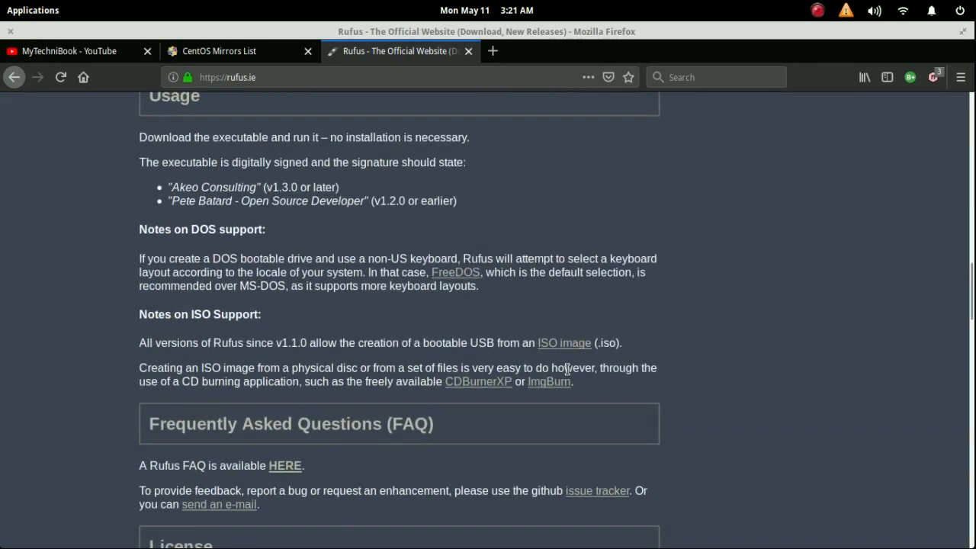
mouse_move(886, 192)
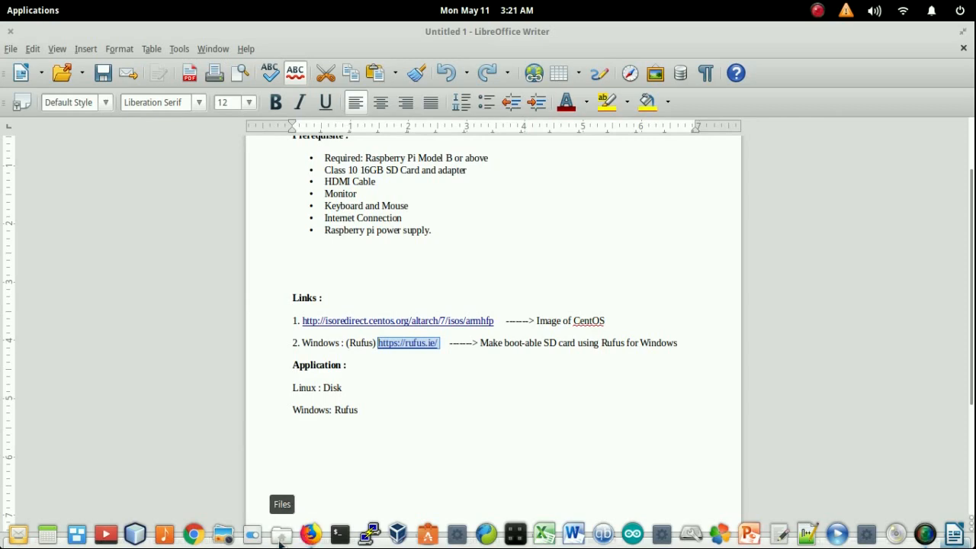
Step: Open the file manager and browse to Documents > os > raspberry pi os
left_click(281, 533)
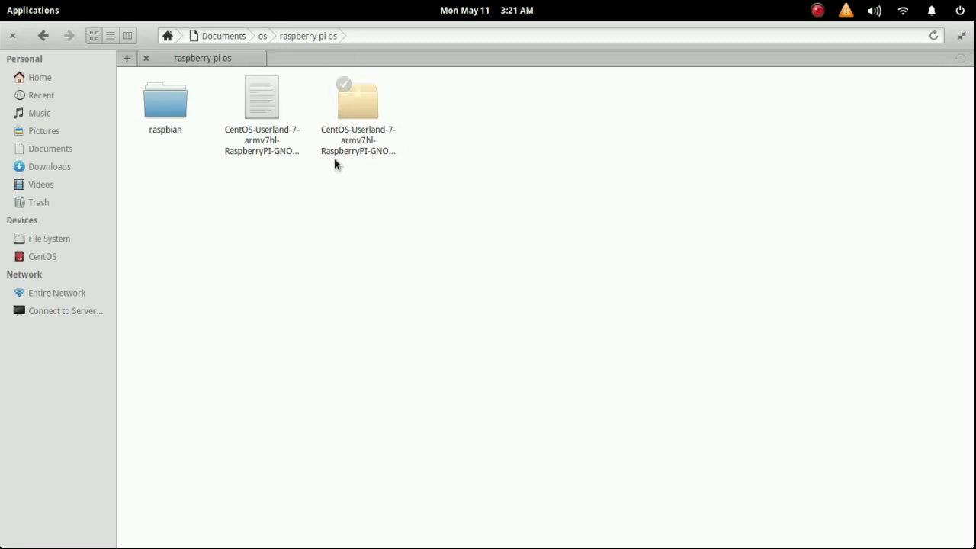
mouse_move(389, 122)
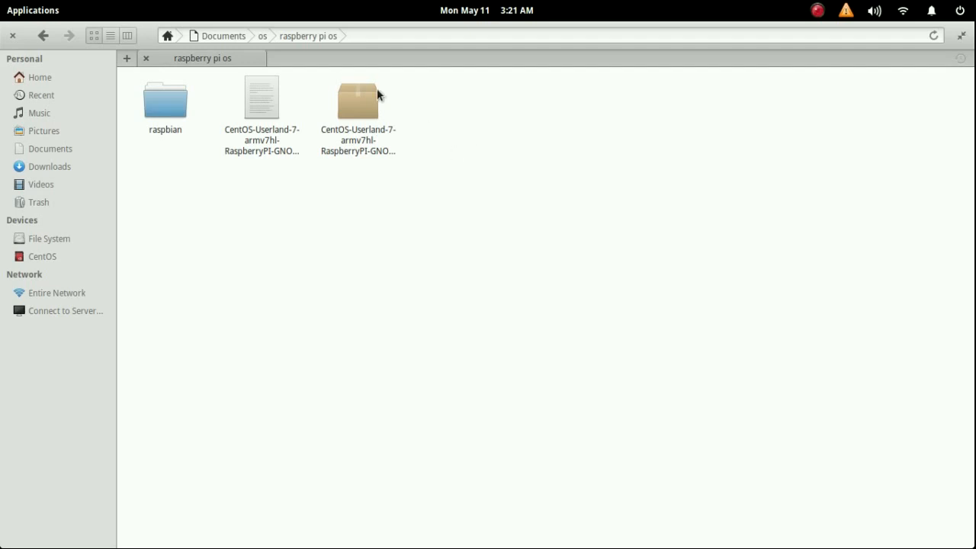
mouse_move(394, 217)
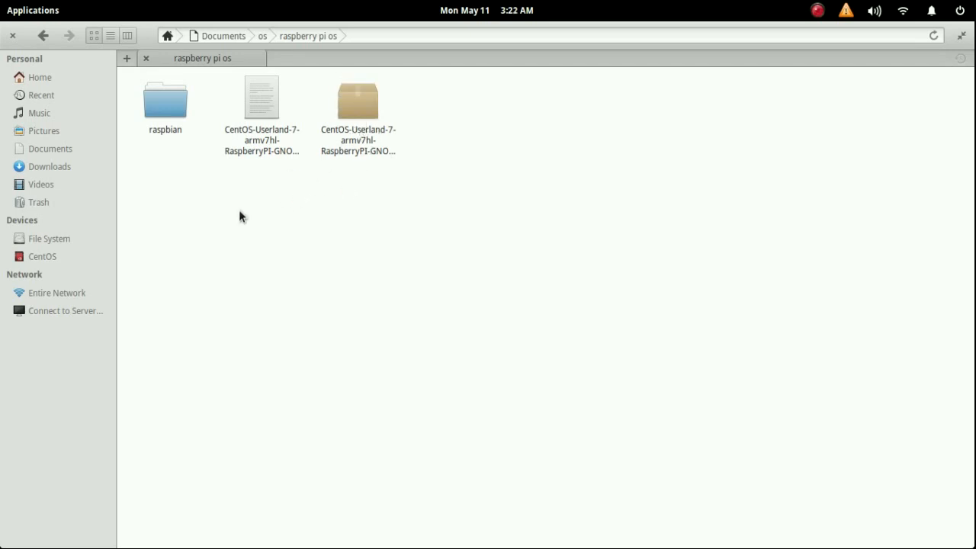
left_click(262, 97)
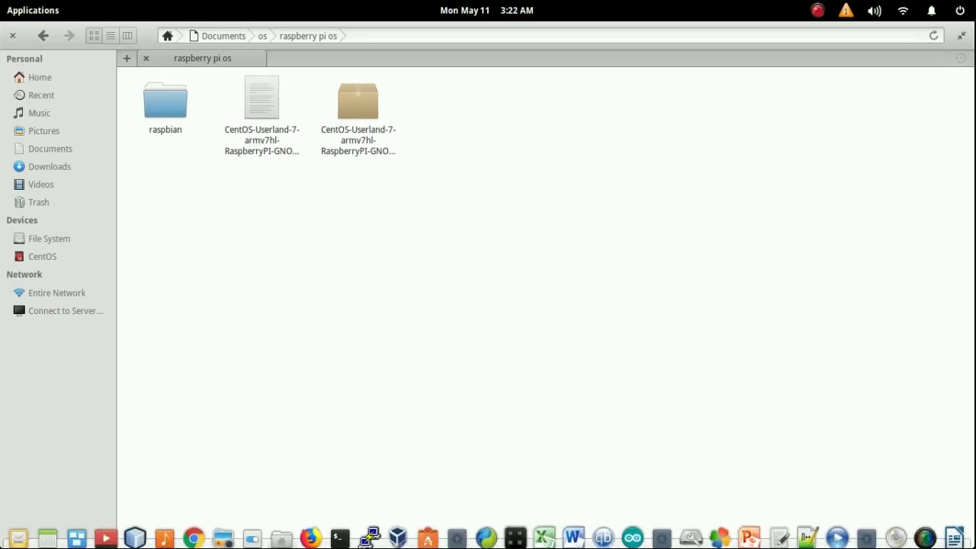
Step: Follow the mirrors.huaweicloud.com armhfp link from the CentOS Mirrors List tab
left_click(310, 532)
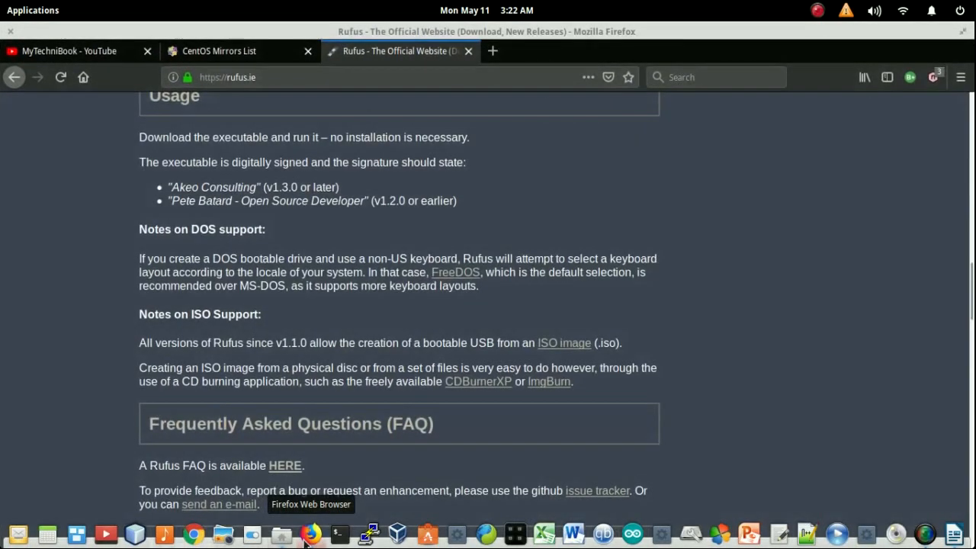
left_click(219, 50)
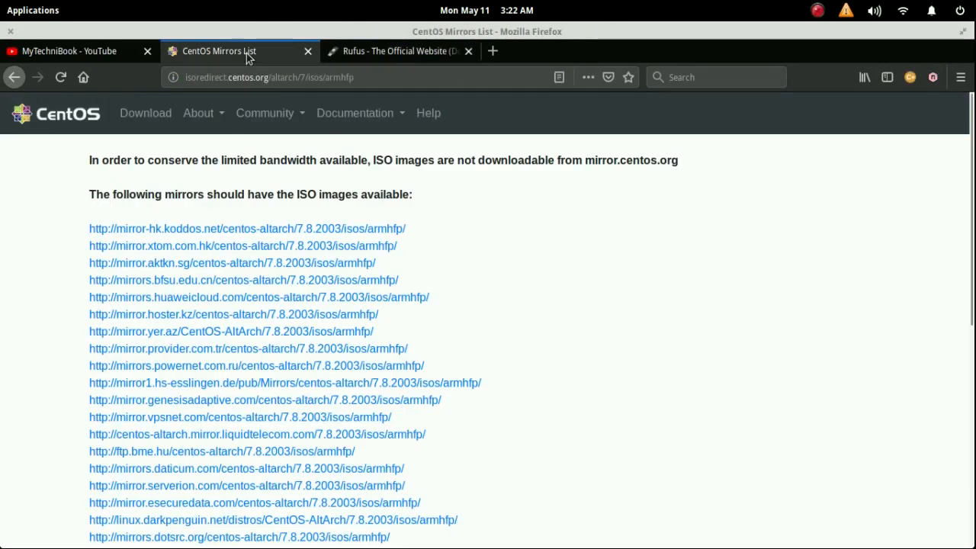
mouse_move(175, 284)
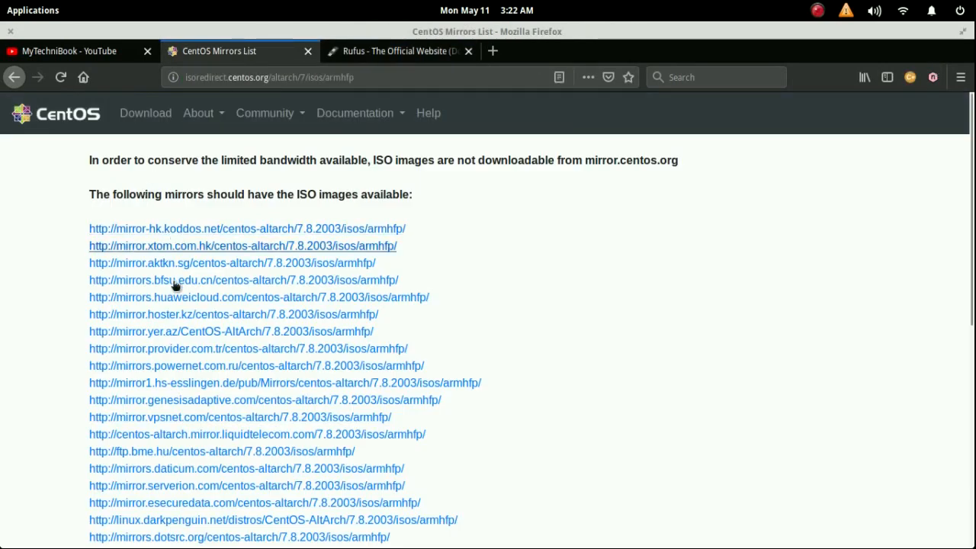
left_click(259, 297)
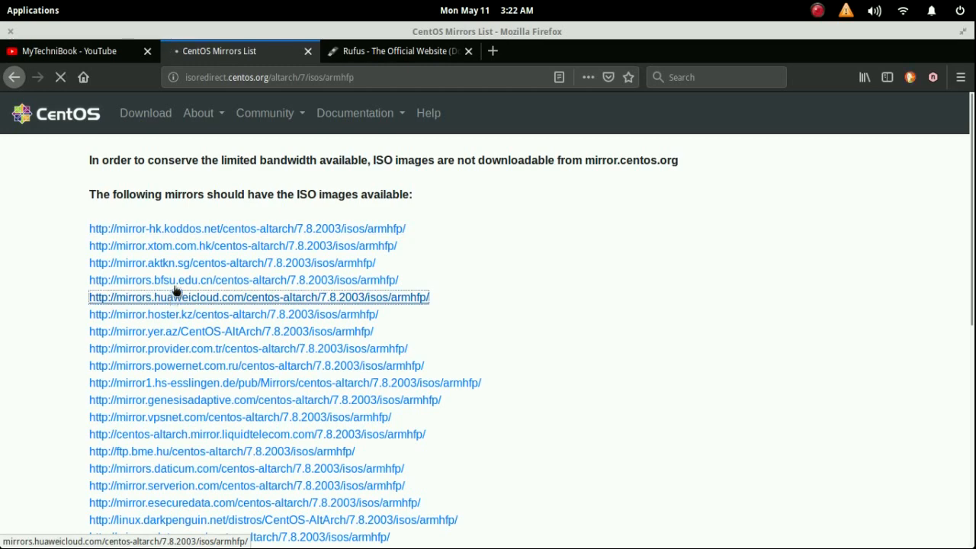
left_click(259, 297)
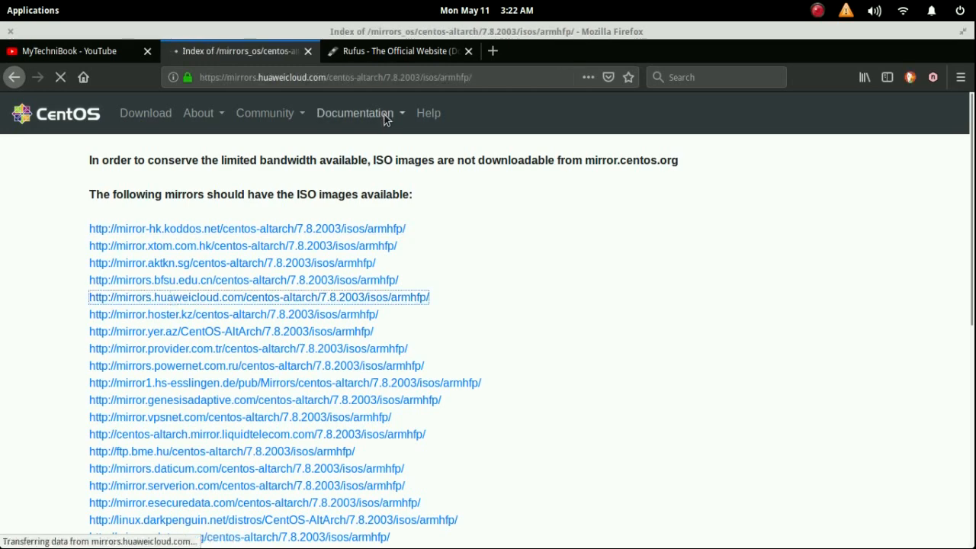
left_click(258, 298)
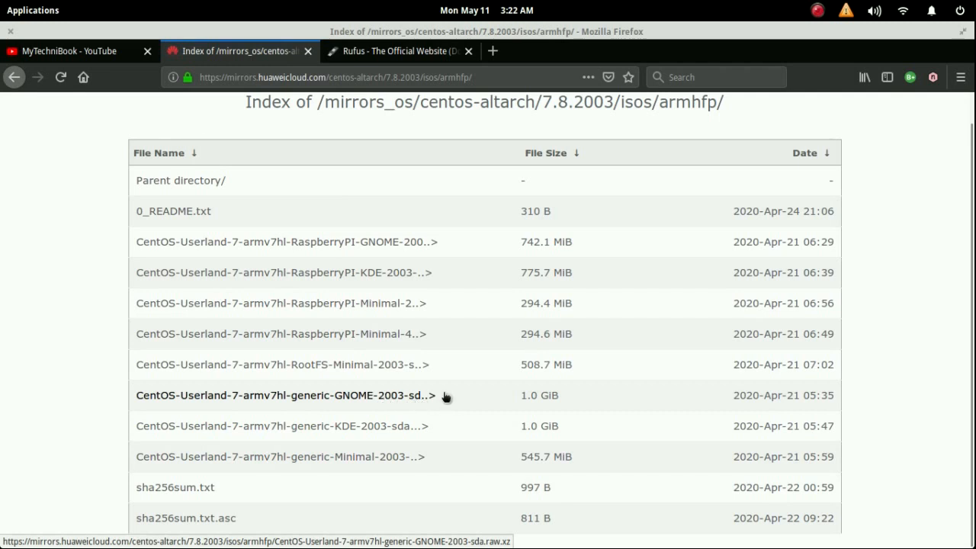
mouse_move(320, 404)
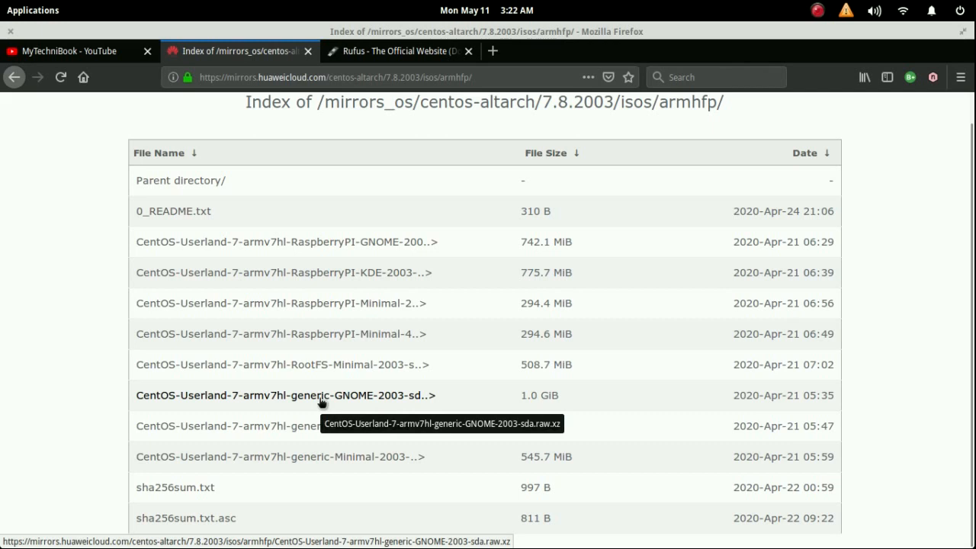
mouse_move(122, 386)
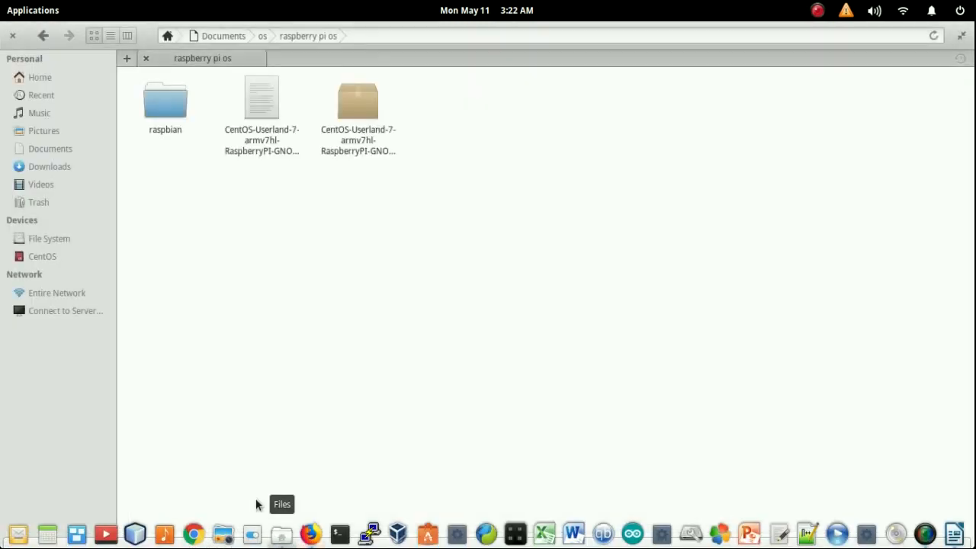
Step: View the CentOS archive's properties, an 821.4 MB XZ file
left_click(357, 99)
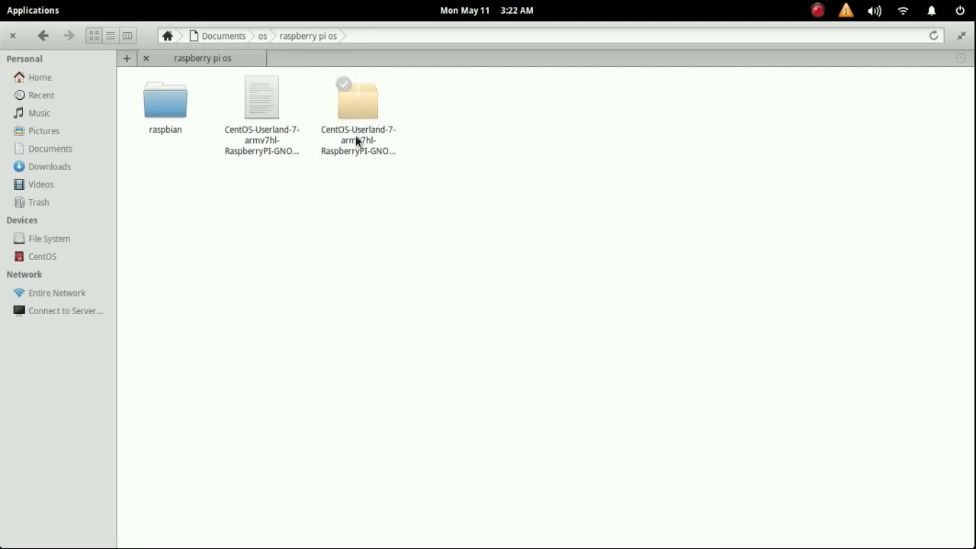
mouse_move(363, 158)
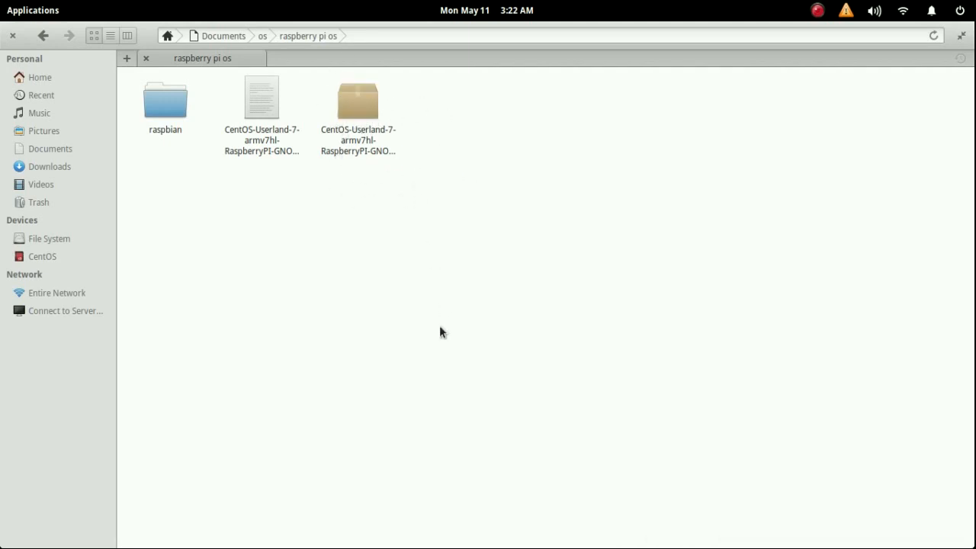
right_click(357, 99)
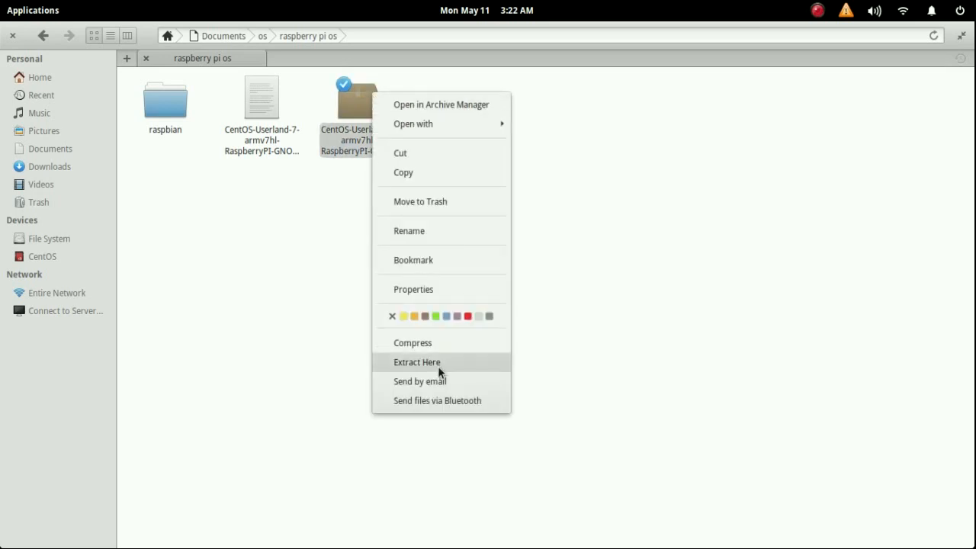
left_click(413, 289)
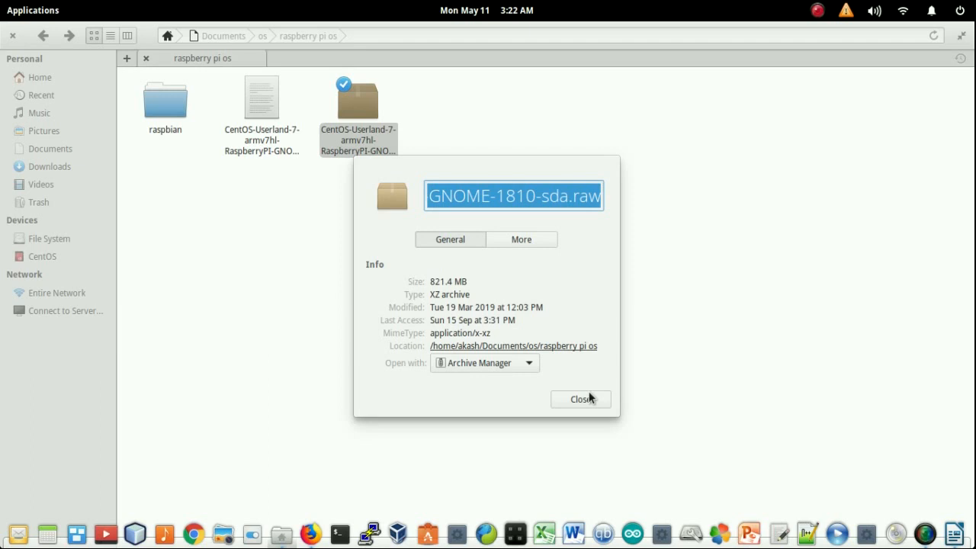
Step: View the raw disk image's properties, 3.4 GB, and close the dialog
right_click(261, 97)
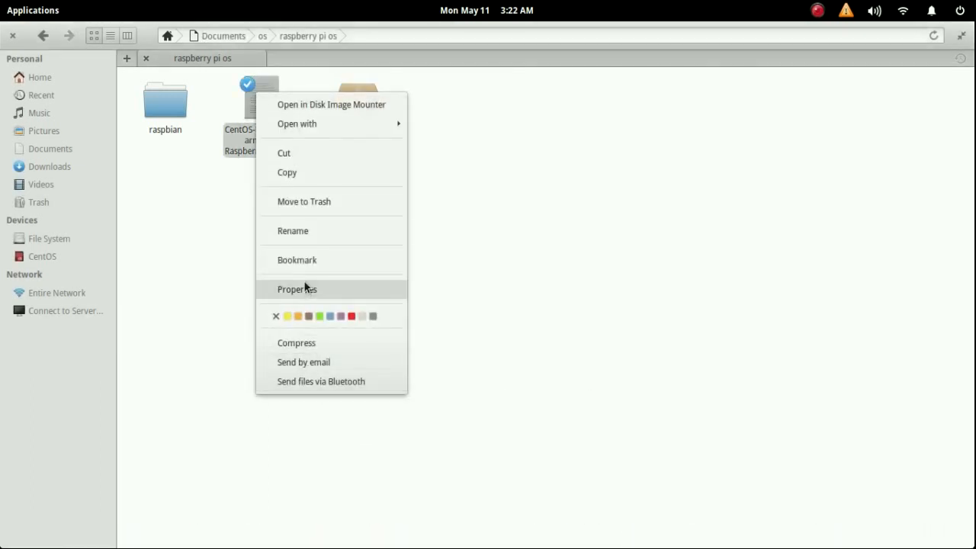
left_click(297, 289)
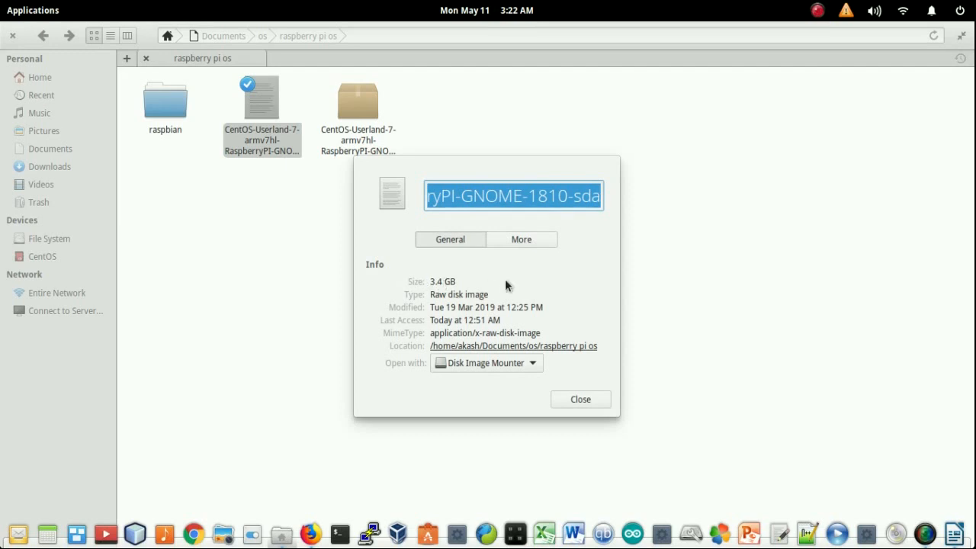
left_click(579, 398)
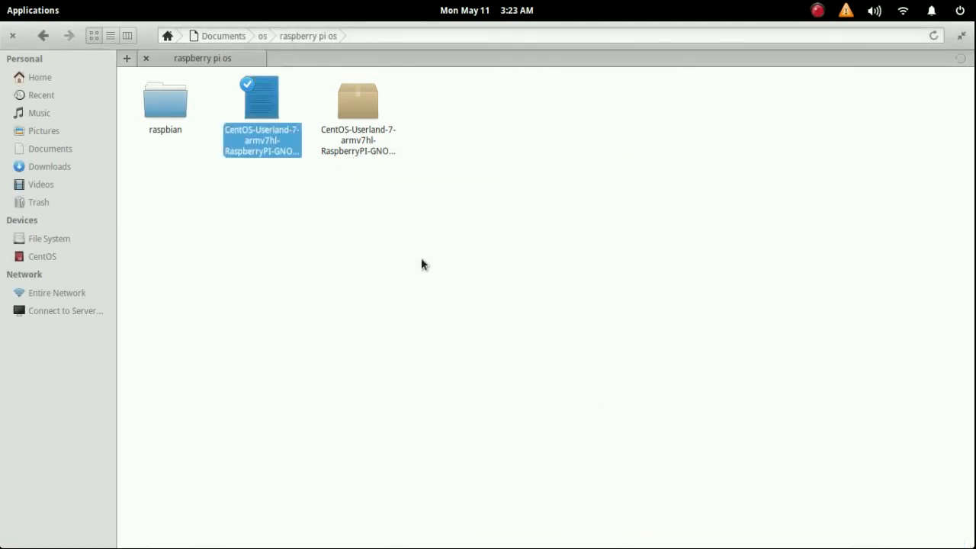
left_click(424, 264)
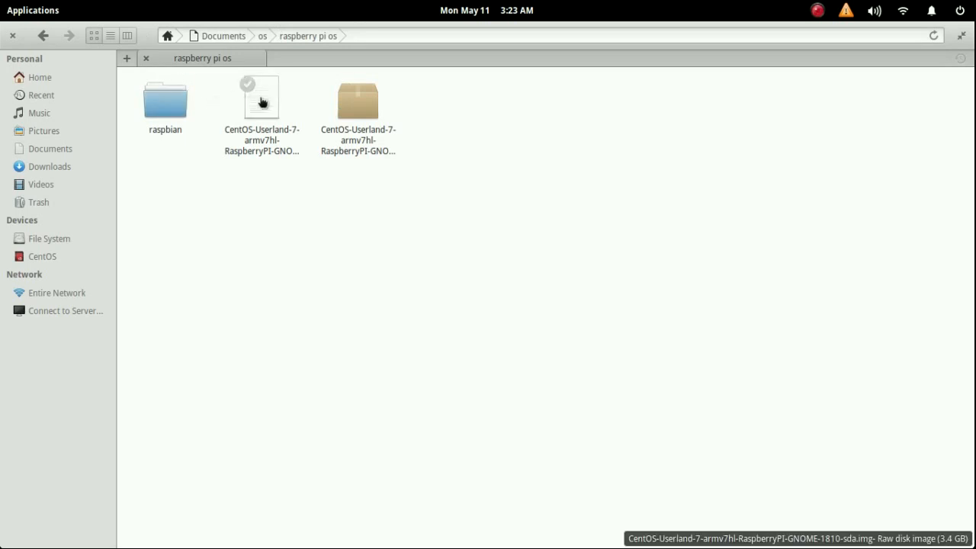
right_click(261, 98)
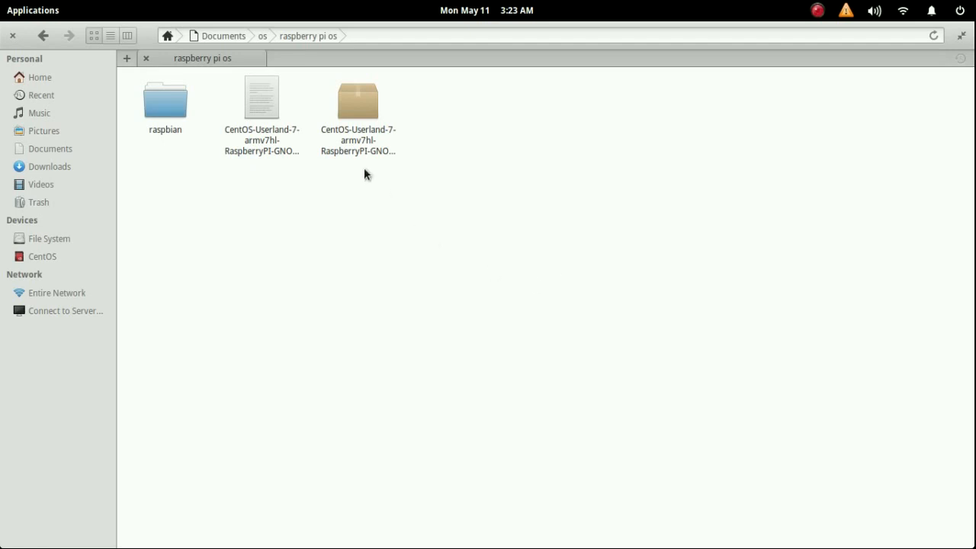
left_click(261, 97)
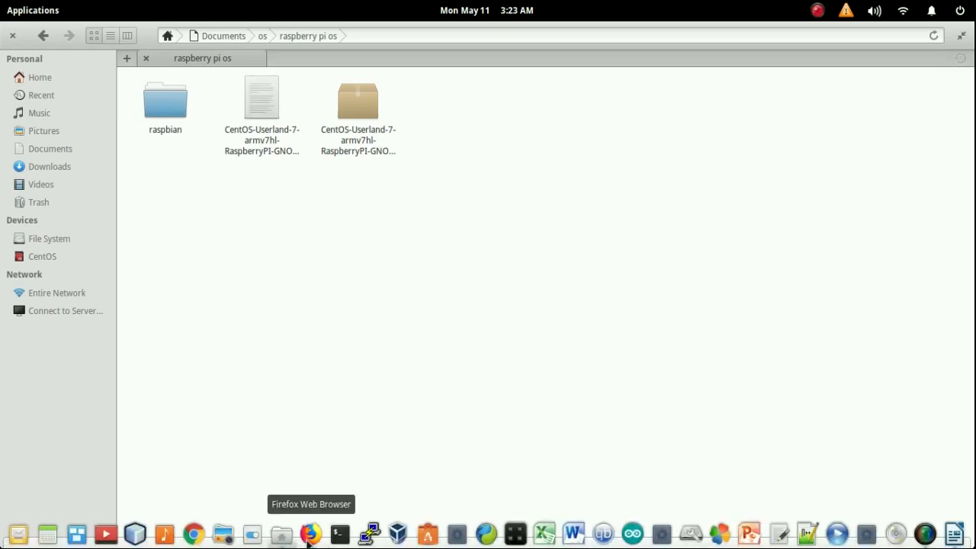
left_click(310, 533)
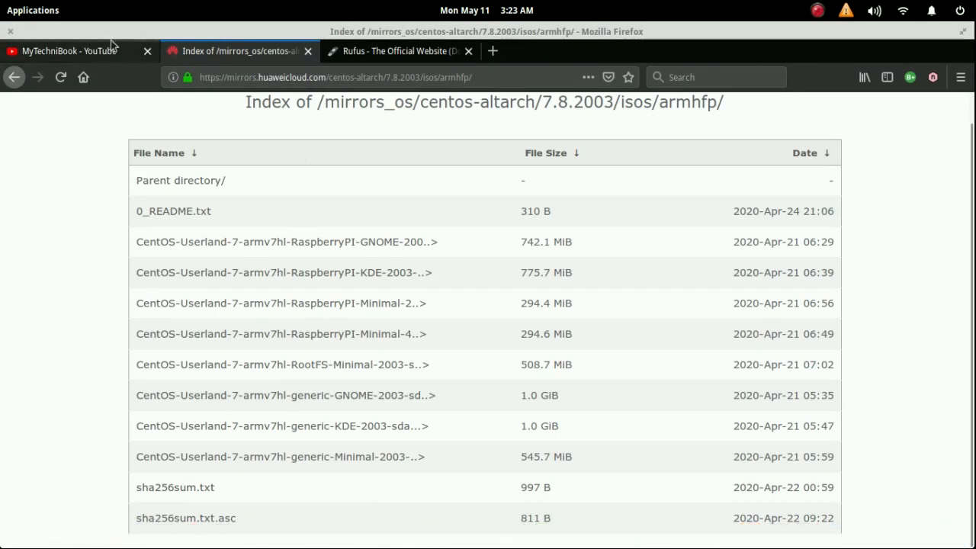
left_click(68, 50)
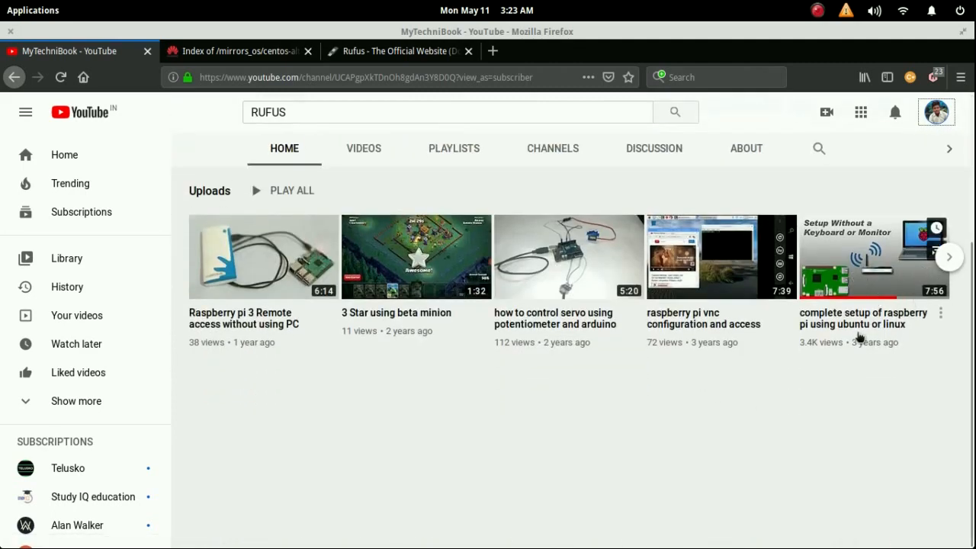
mouse_move(318, 524)
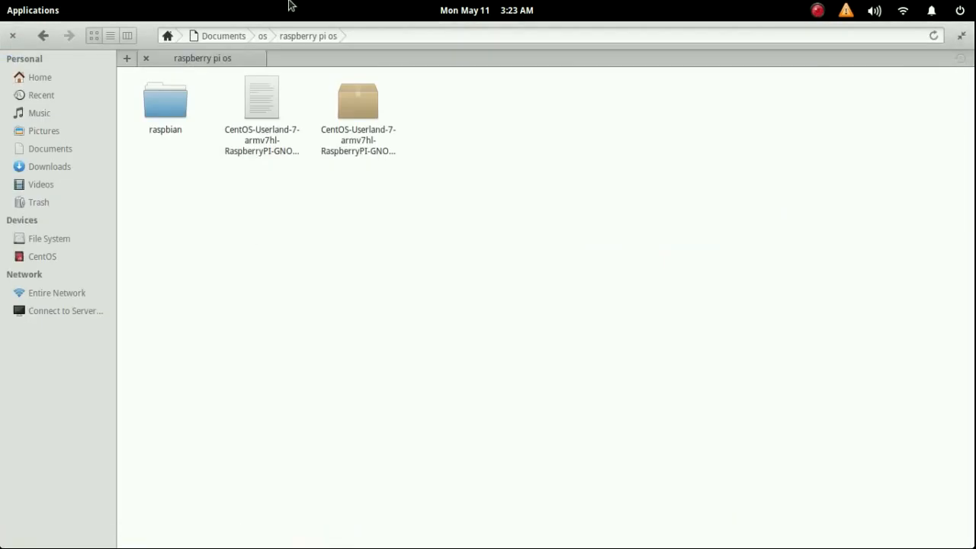
Step: Open the raw image in Disk Image Writer, pick the SD card, then cancel
right_click(262, 99)
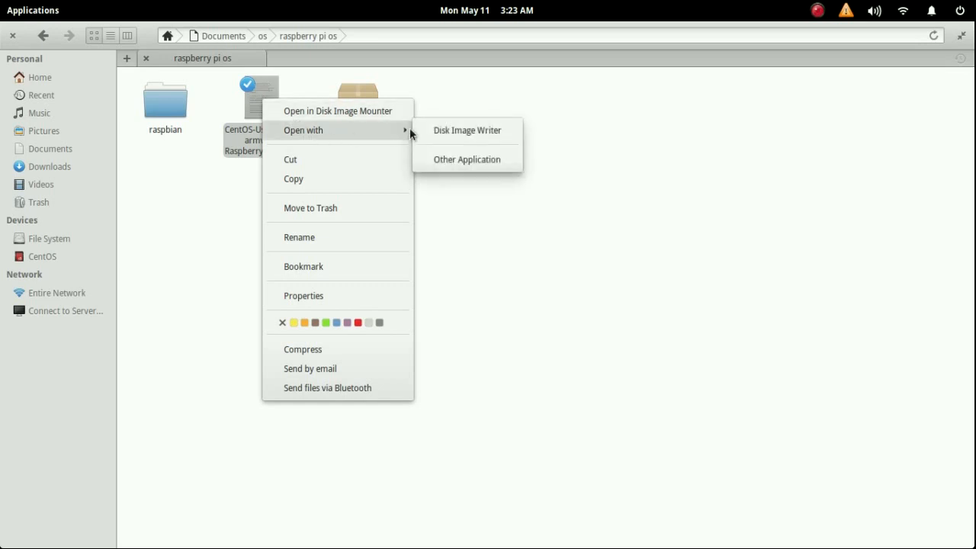
left_click(467, 130)
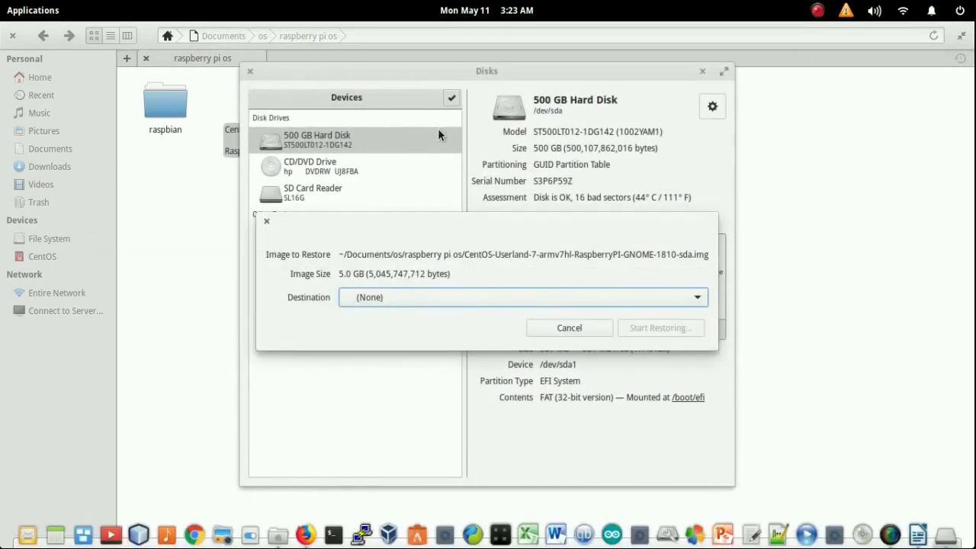
mouse_move(540, 215)
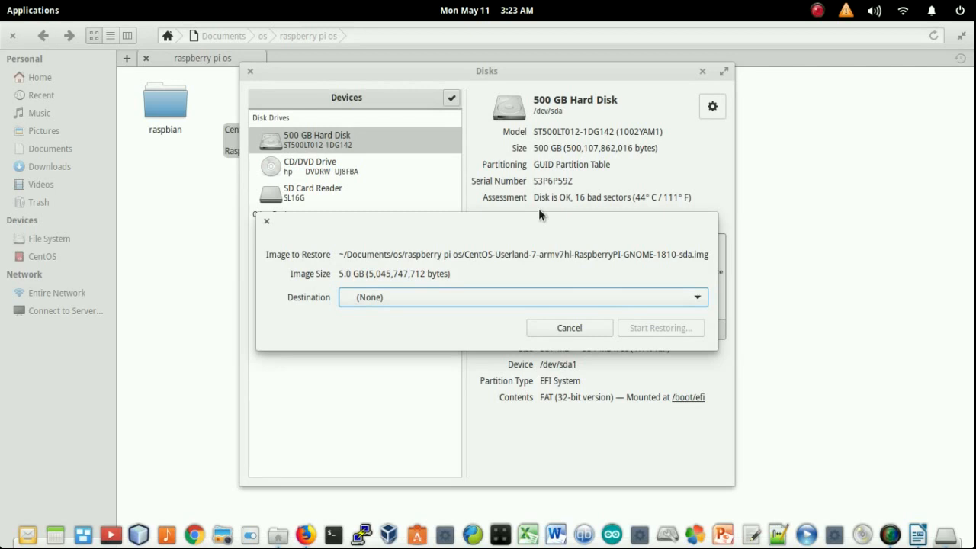
left_click(523, 297)
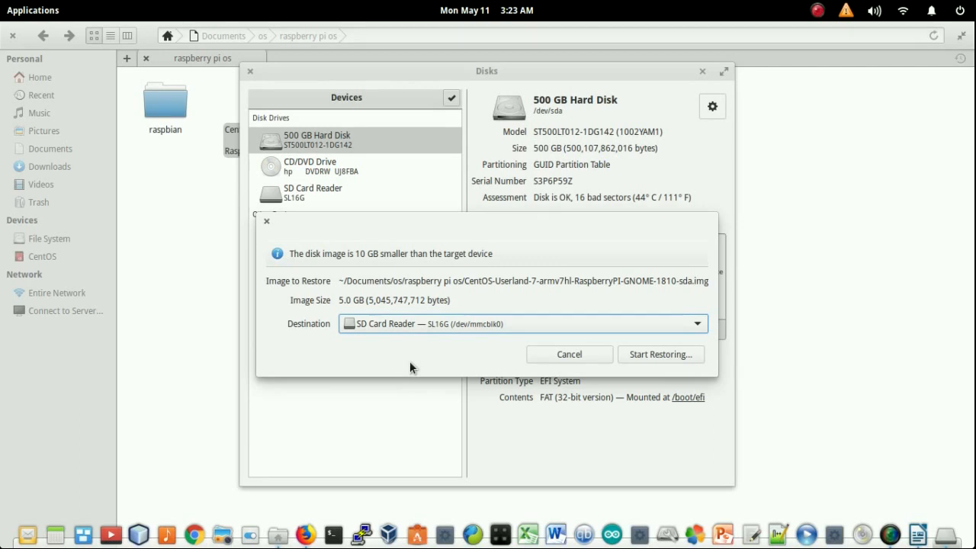
mouse_move(412, 331)
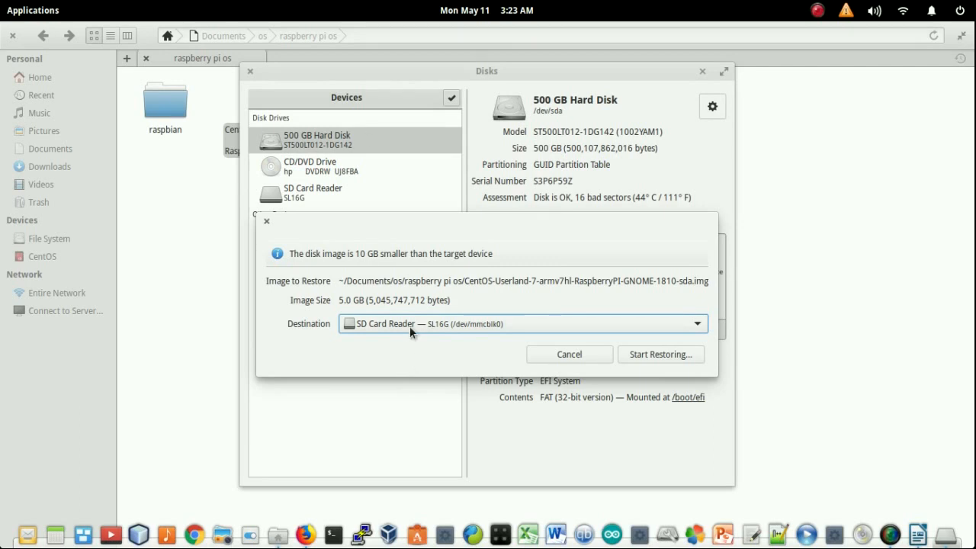
mouse_move(368, 220)
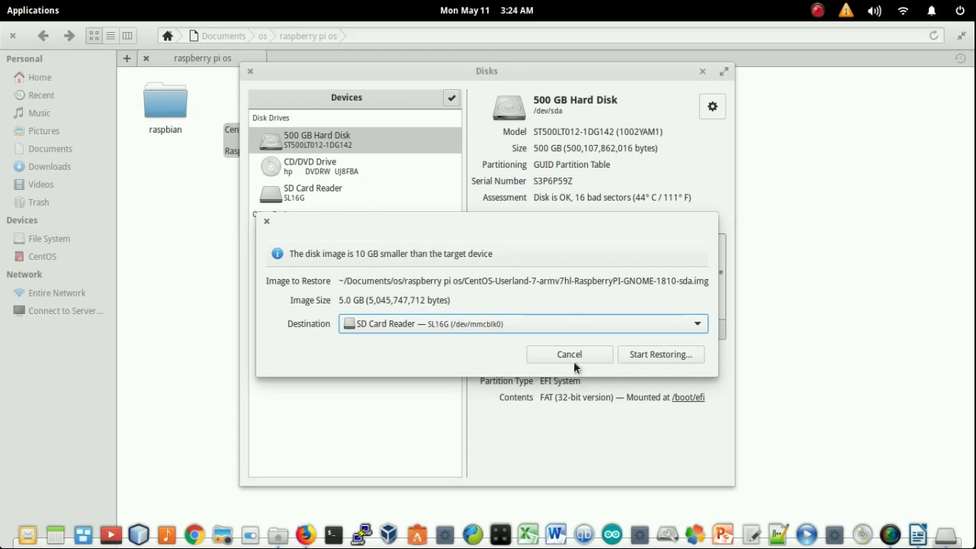
left_click(569, 353)
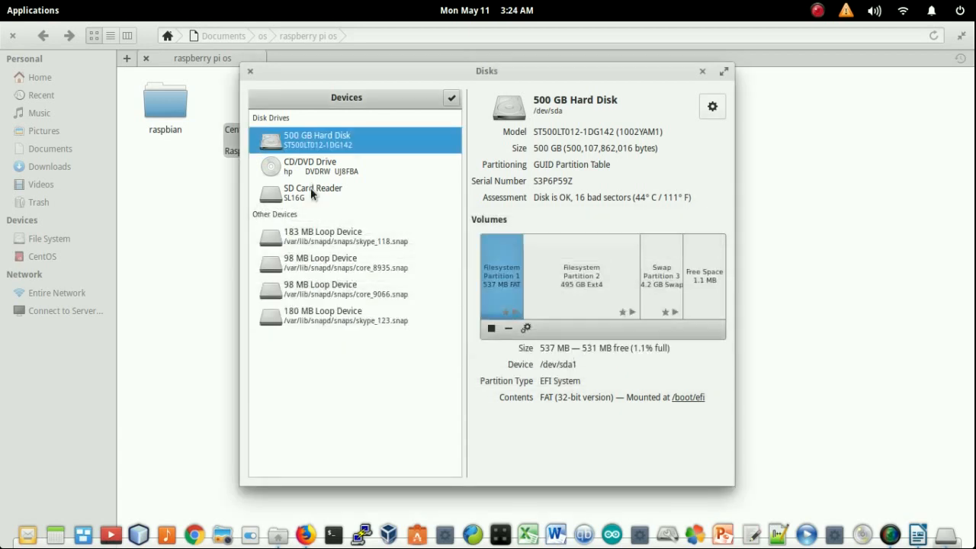
Step: Select the SD Card Reader and mount, then unmount its CentOS Ext4 partition
left_click(313, 192)
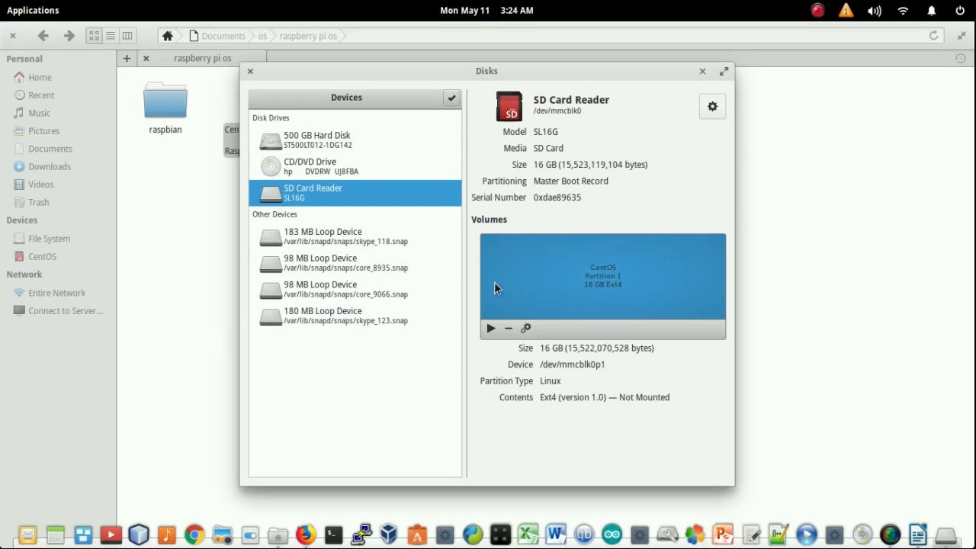
mouse_move(65, 256)
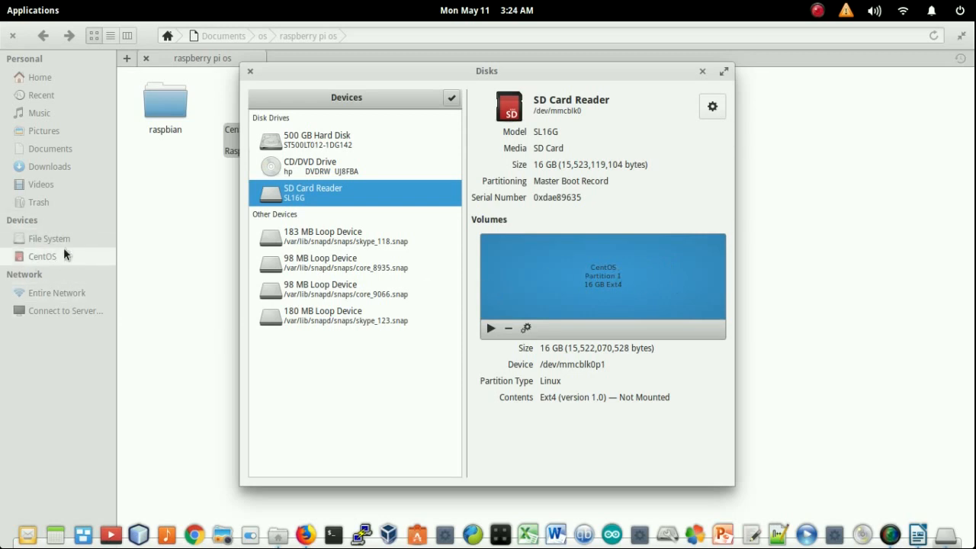
mouse_move(442, 292)
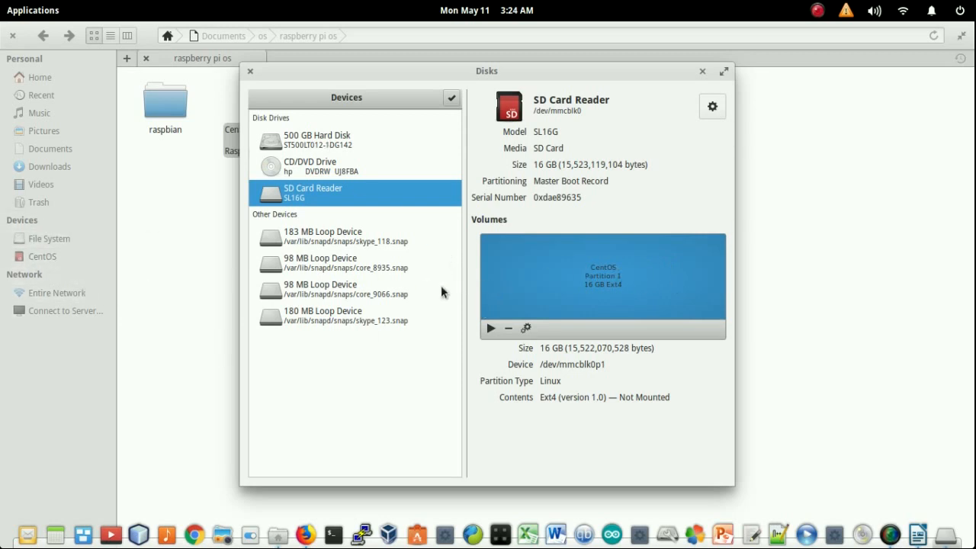
left_click(490, 328)
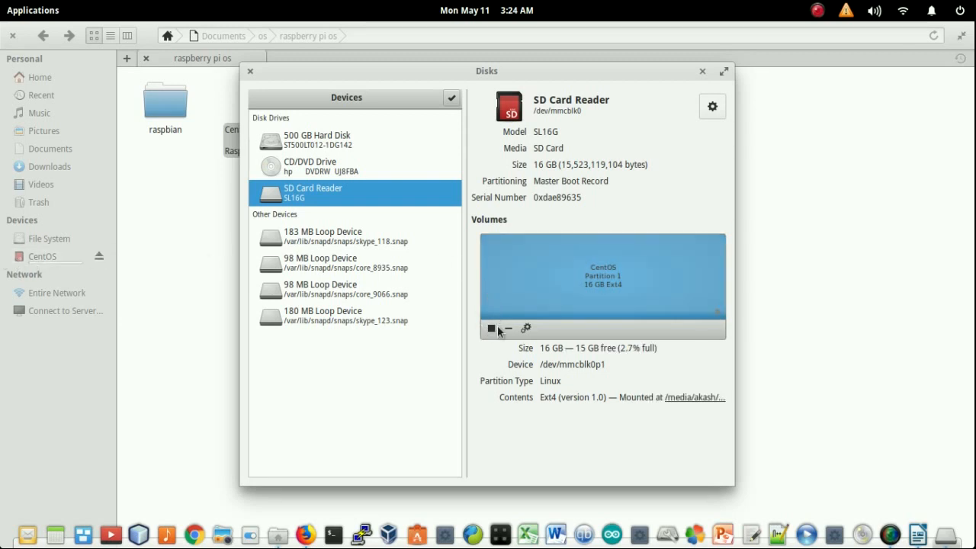
left_click(492, 328)
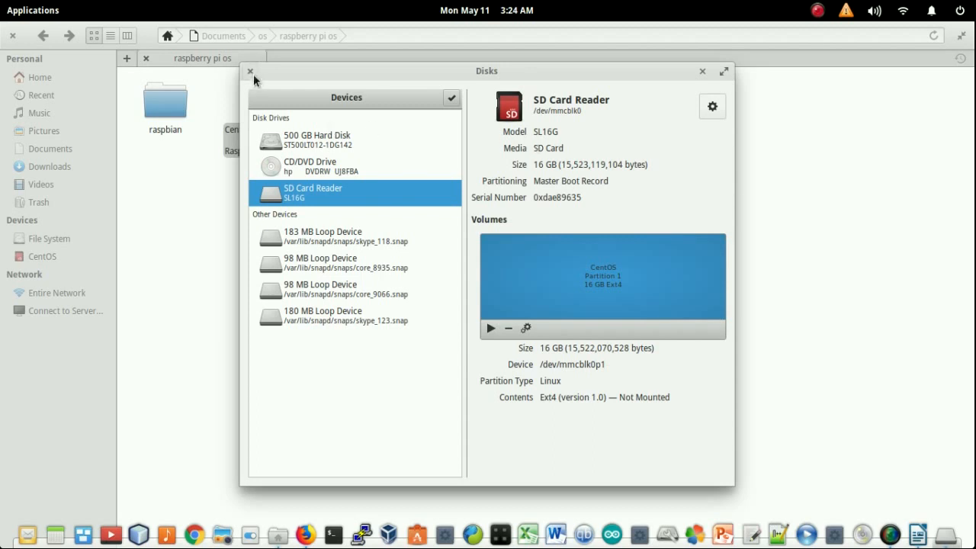
Step: Restore the CentOS .img onto the 16 GB SD Card Reader via Disk Image Writer, authenticating with password
left_click(249, 71)
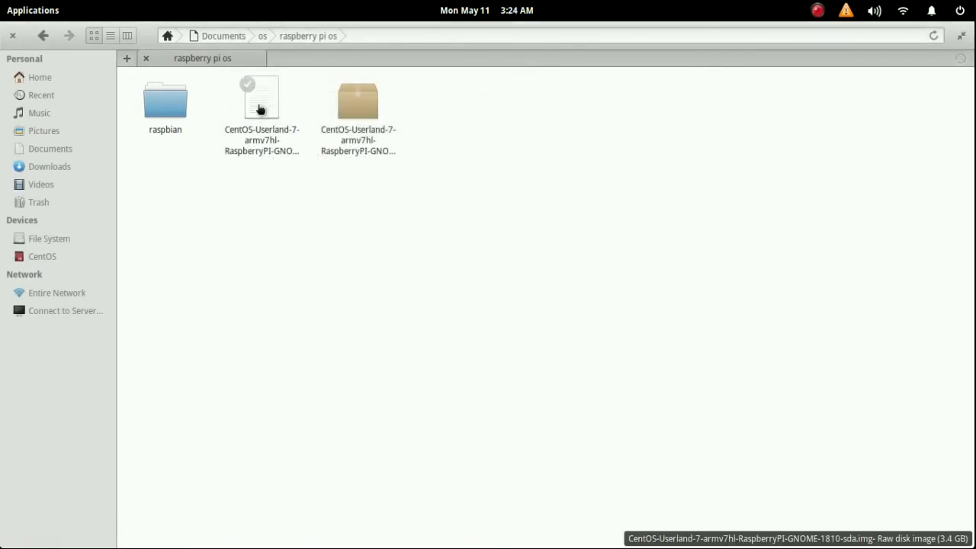
right_click(259, 99)
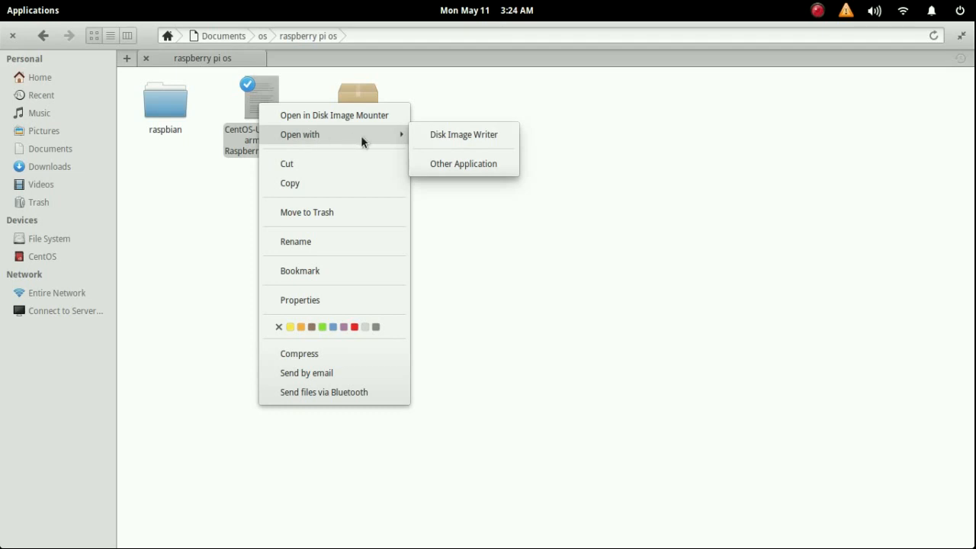
left_click(464, 135)
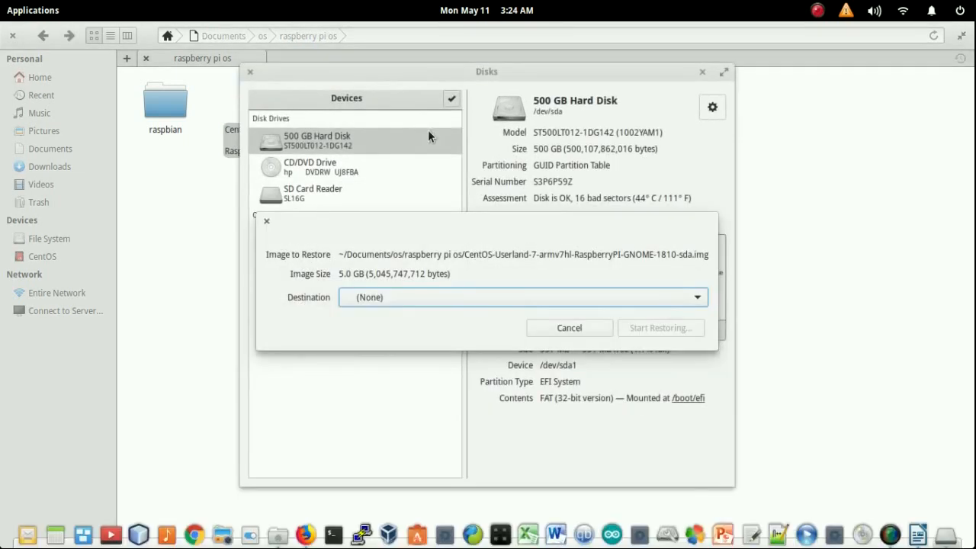
left_click(523, 297)
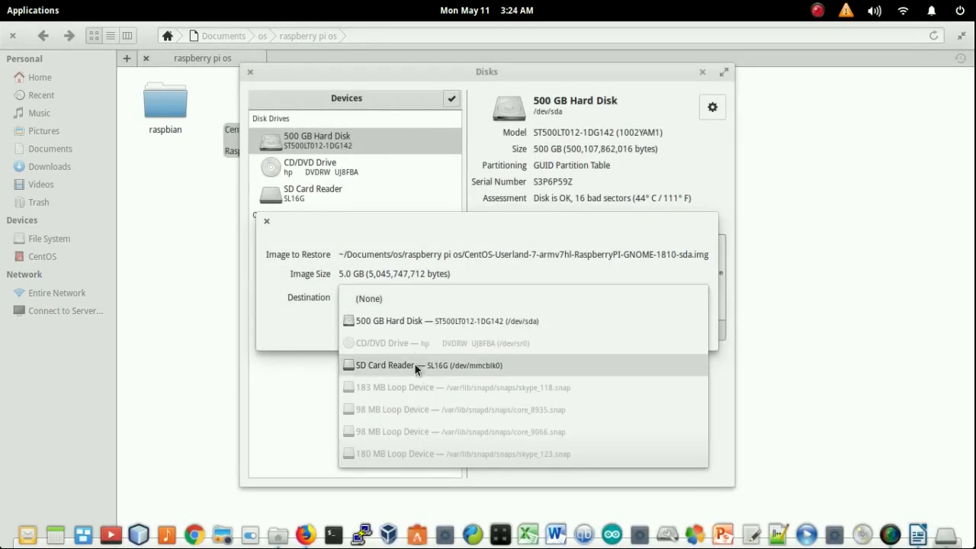
left_click(383, 365)
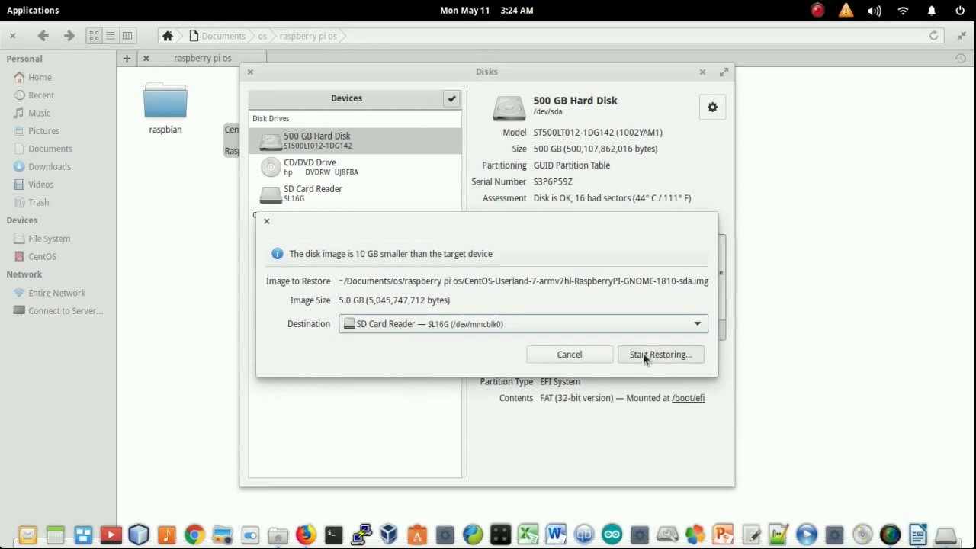
left_click(660, 354)
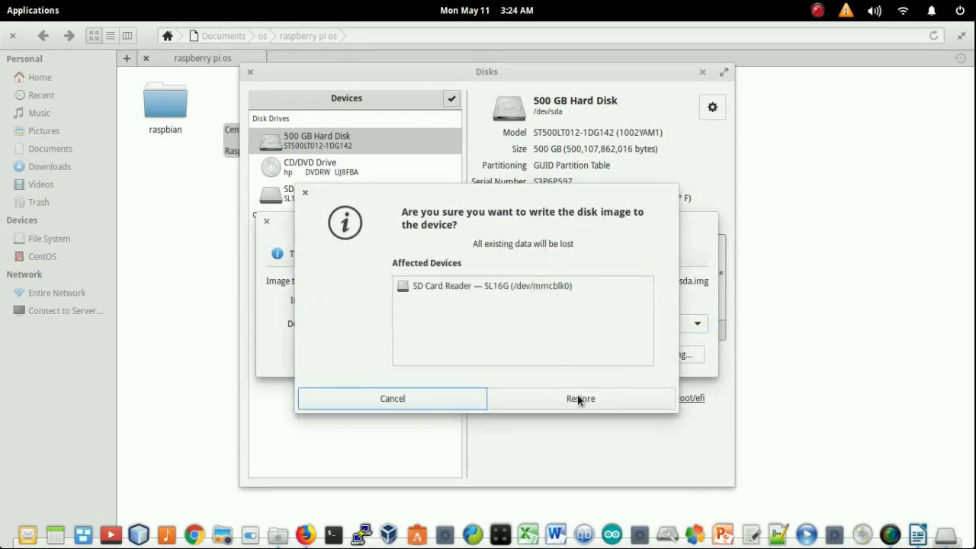
left_click(580, 398)
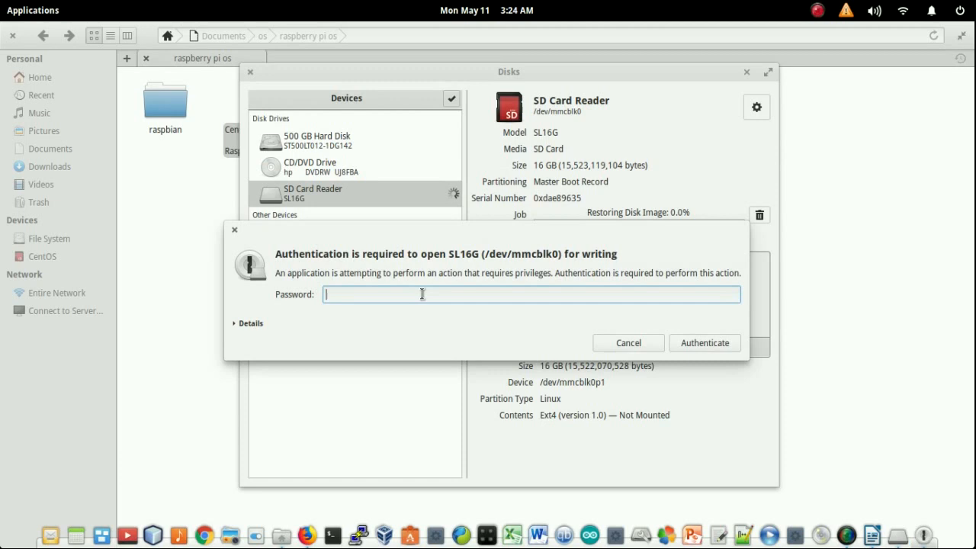
type("••")
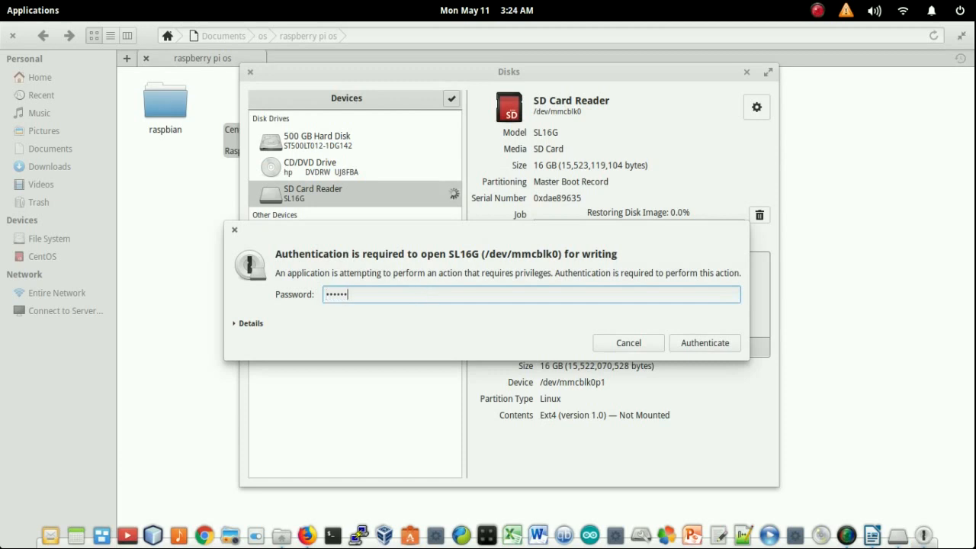
left_click(703, 343)
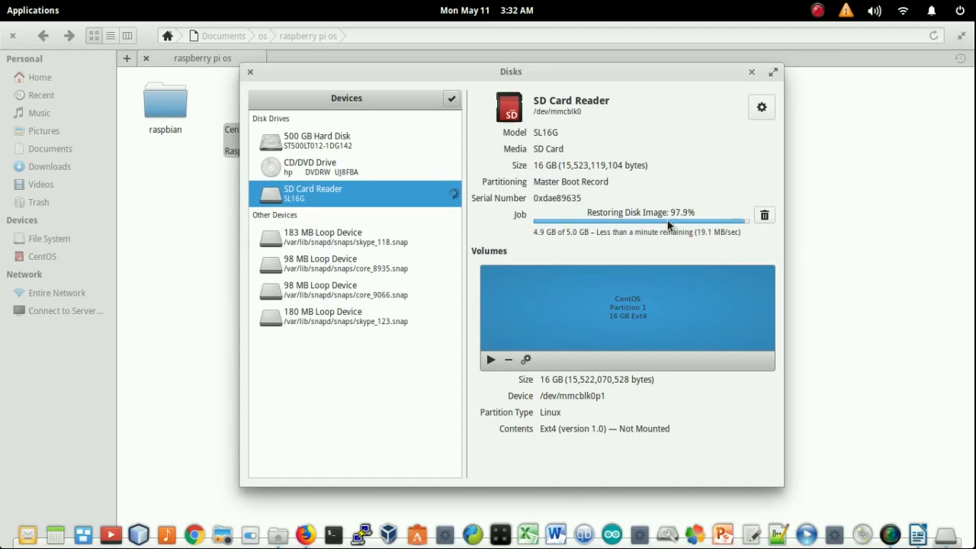
mouse_move(684, 245)
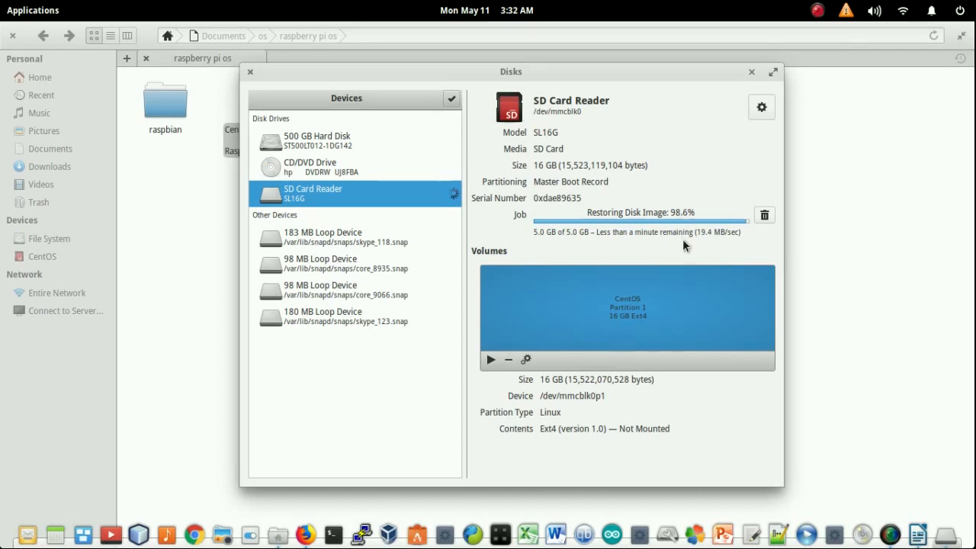
mouse_move(708, 244)
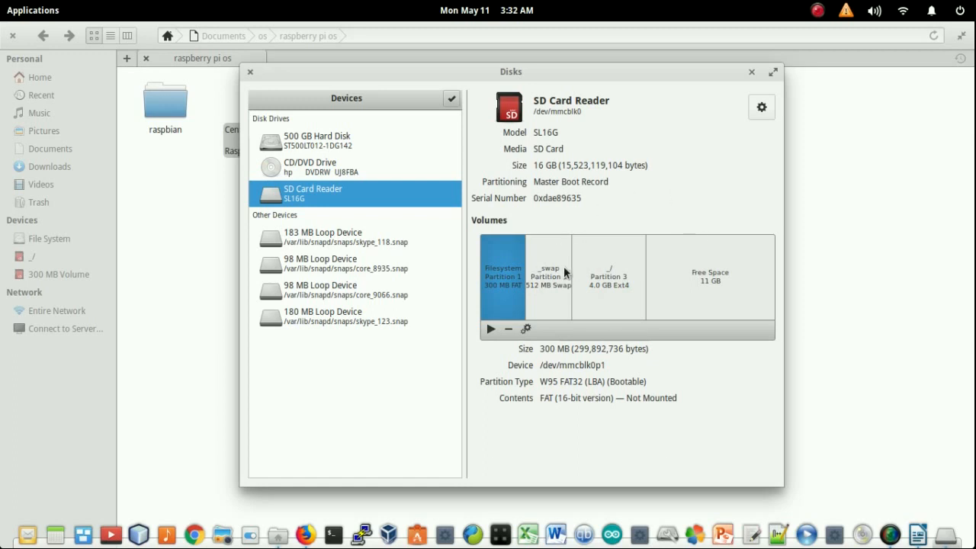
mouse_move(545, 282)
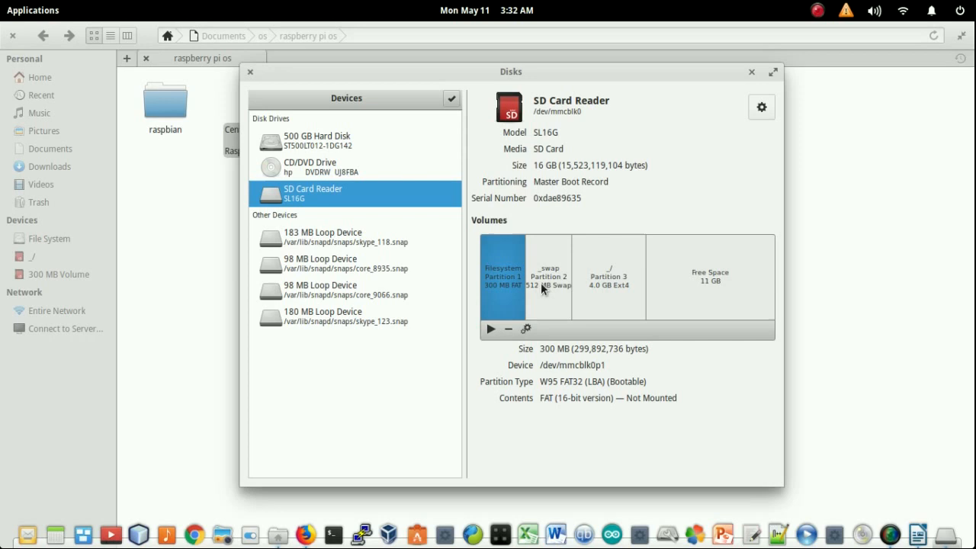
mouse_move(597, 298)
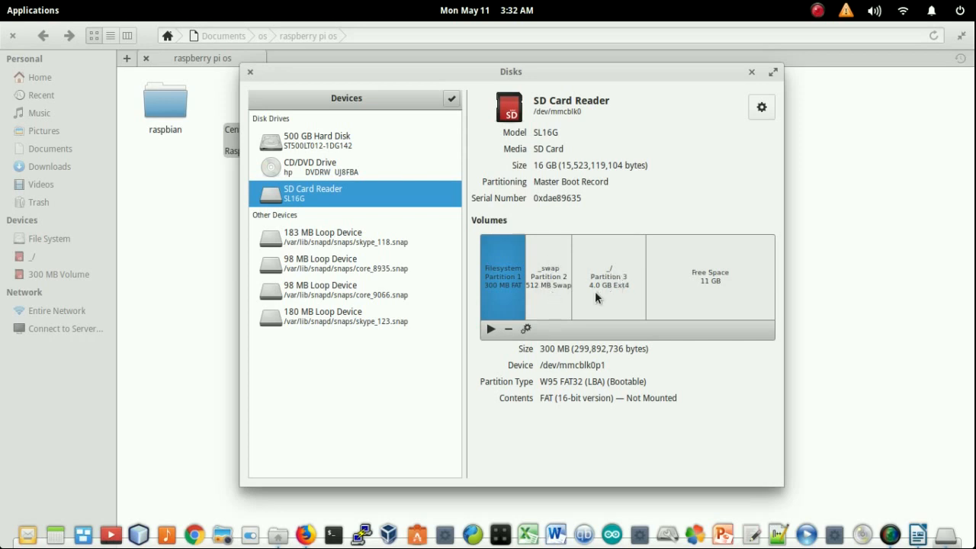
mouse_move(679, 304)
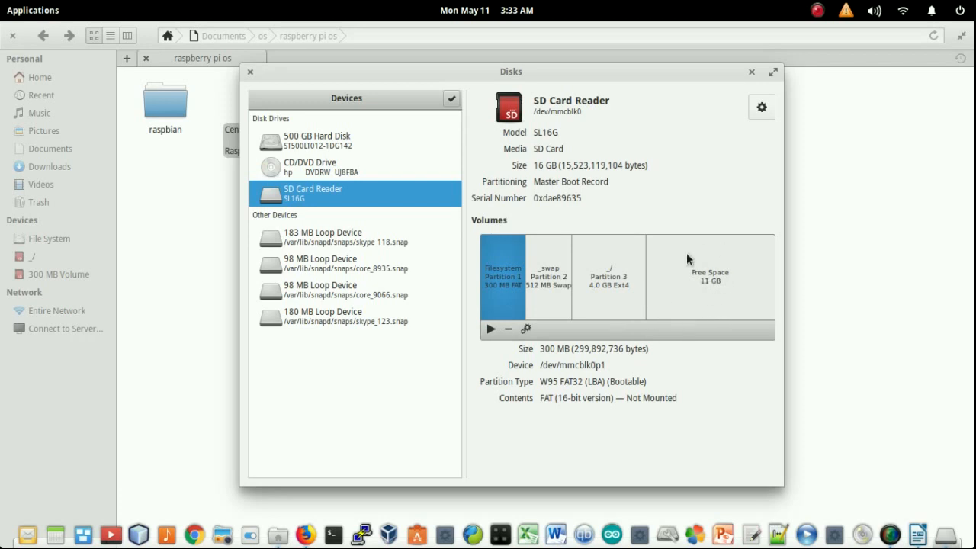
mouse_move(736, 310)
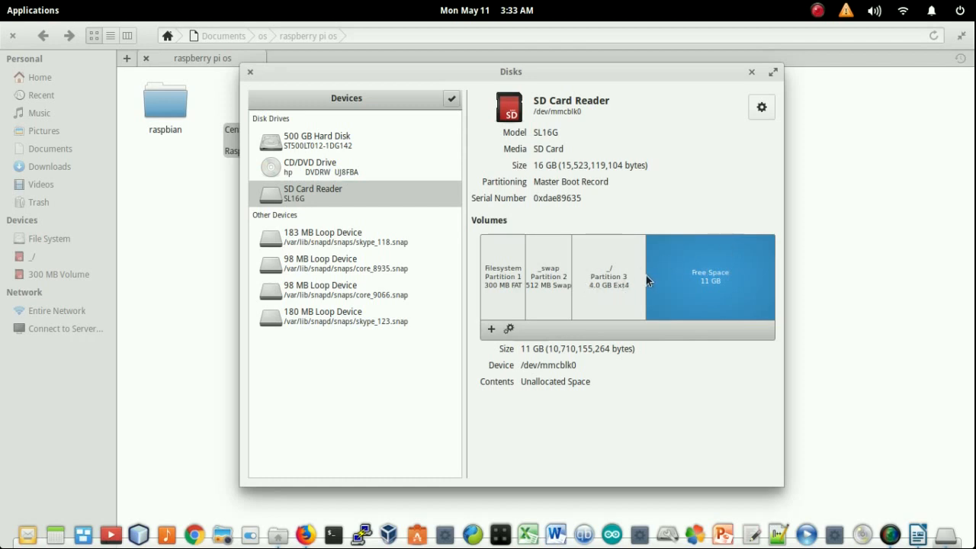
mouse_move(659, 295)
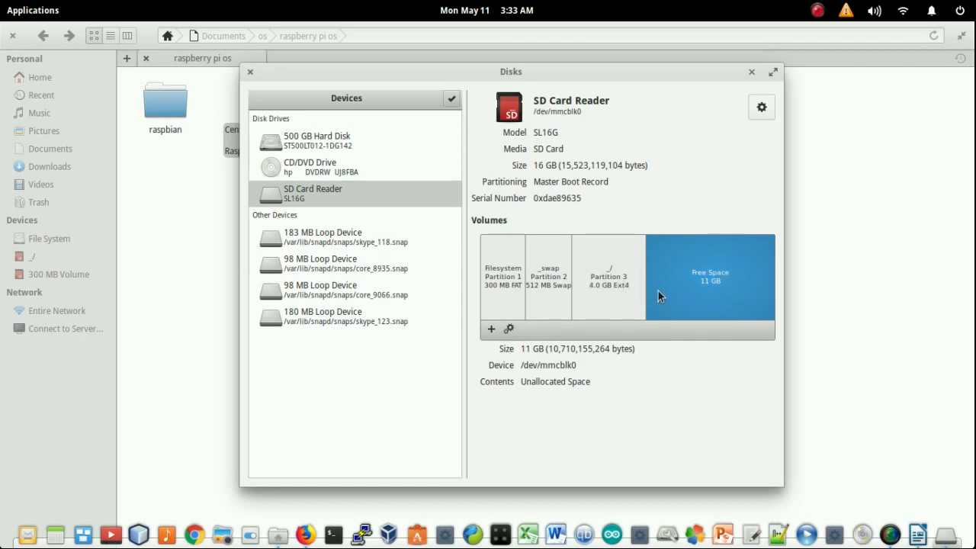
mouse_move(685, 282)
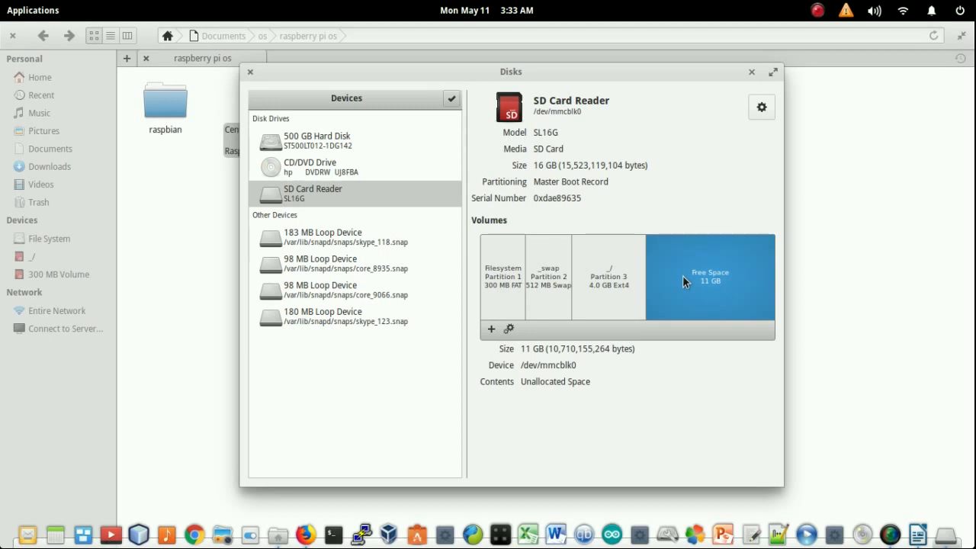
mouse_move(639, 283)
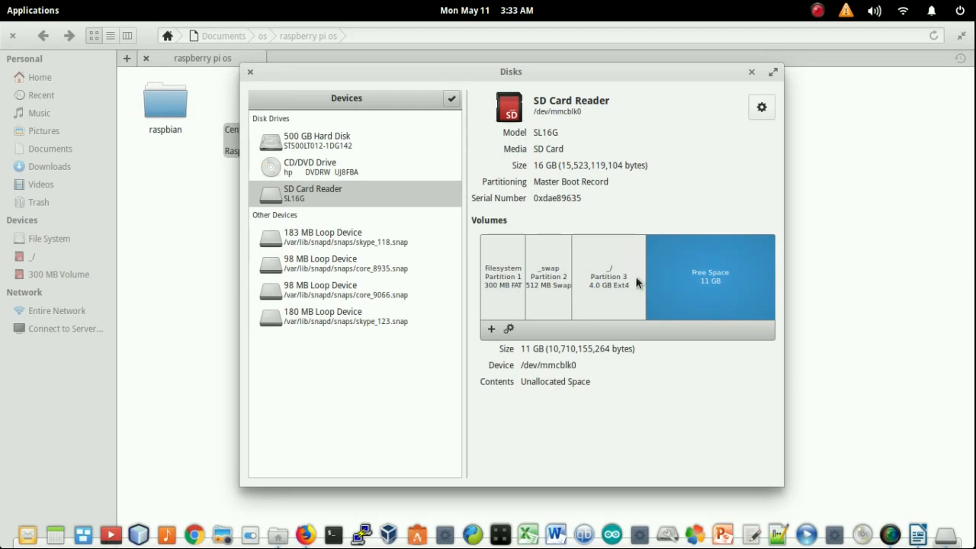
left_click(608, 277)
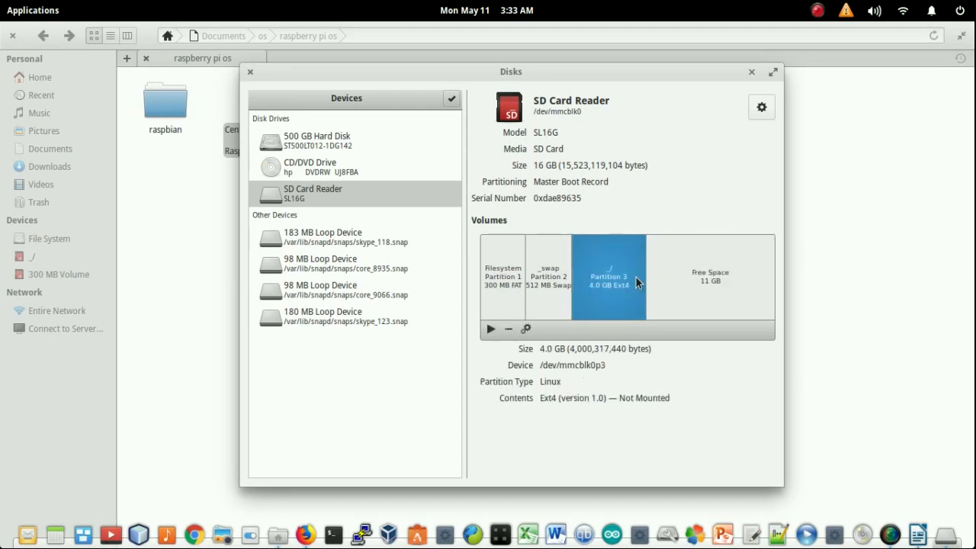
mouse_move(644, 282)
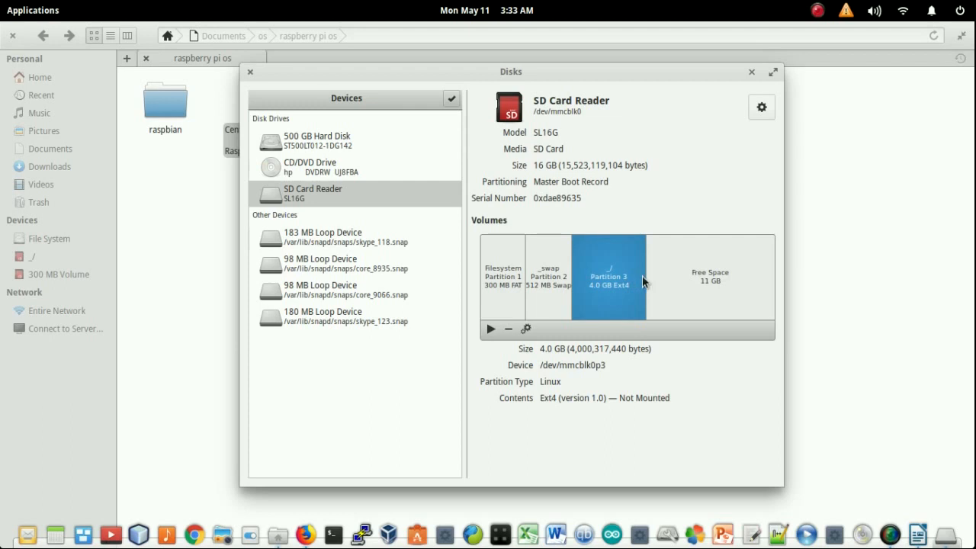
left_click(709, 277)
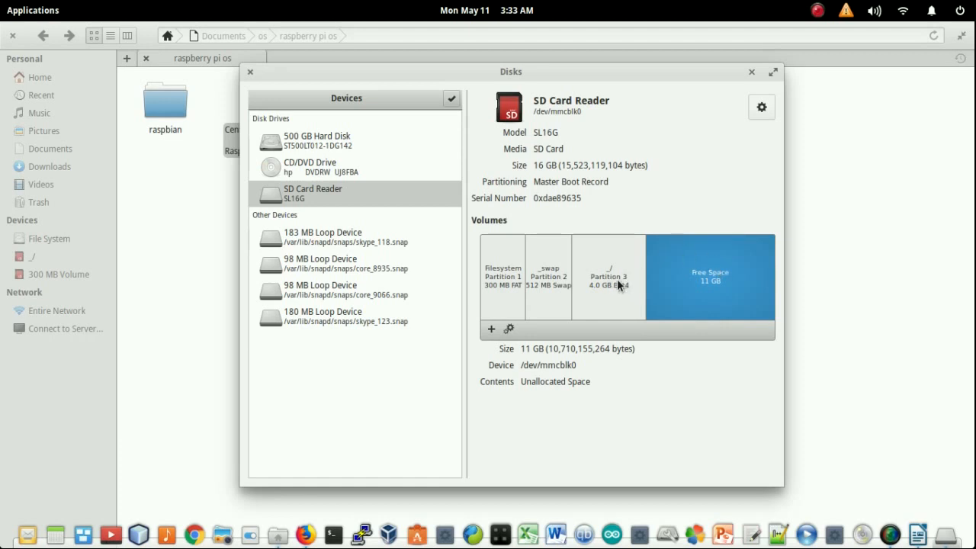
mouse_move(667, 179)
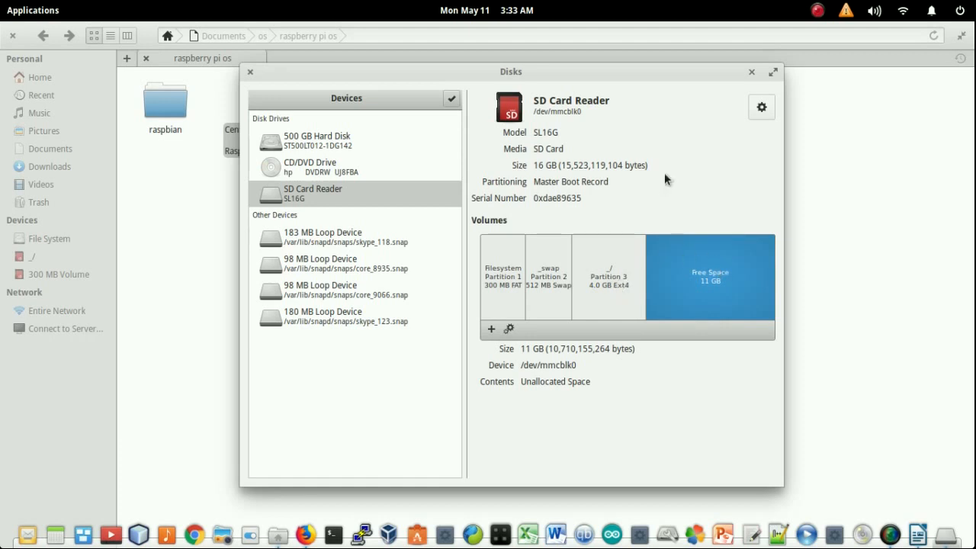
mouse_move(291, 304)
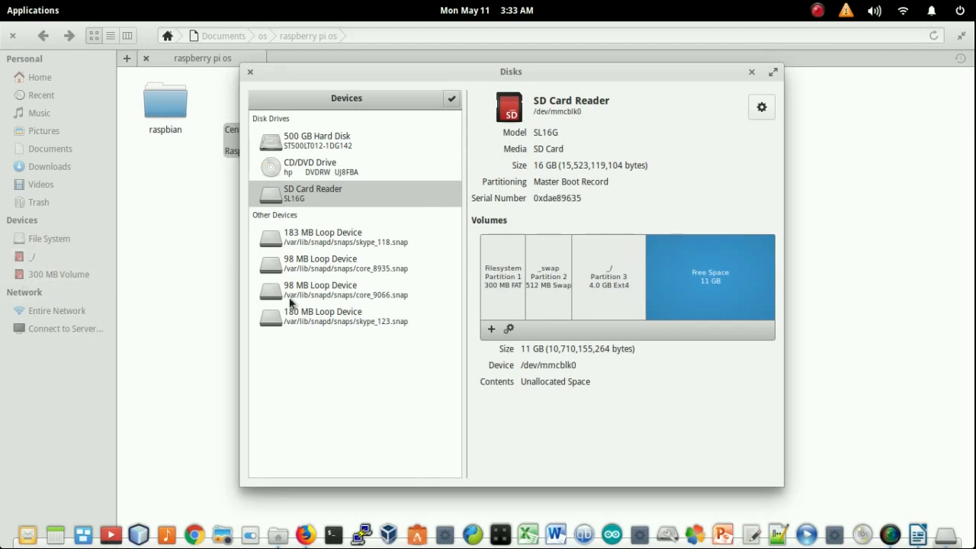
mouse_move(715, 184)
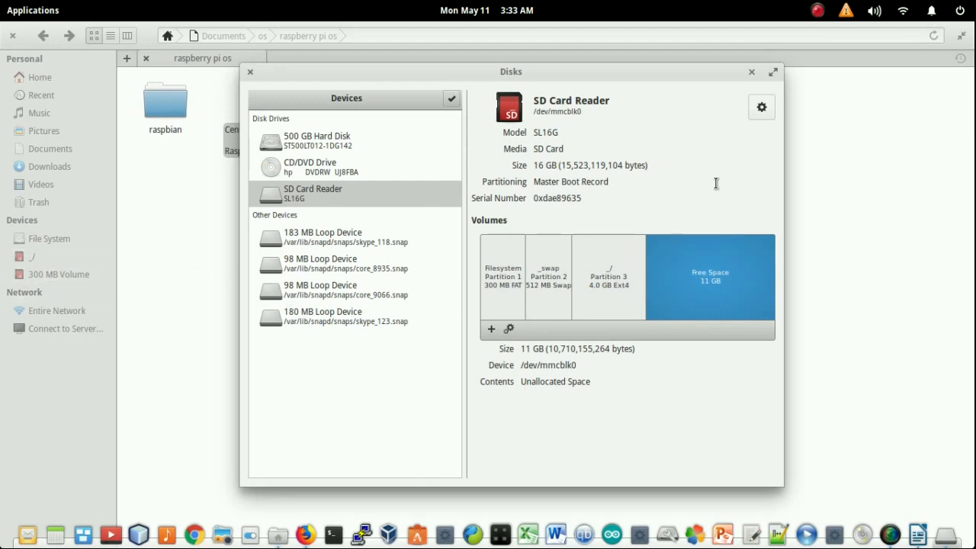